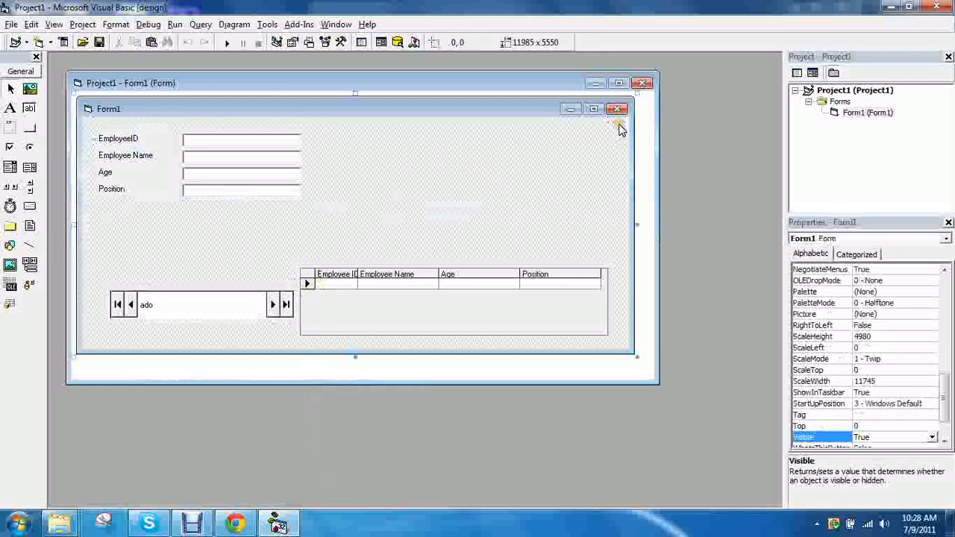
mouse_move(11, 267)
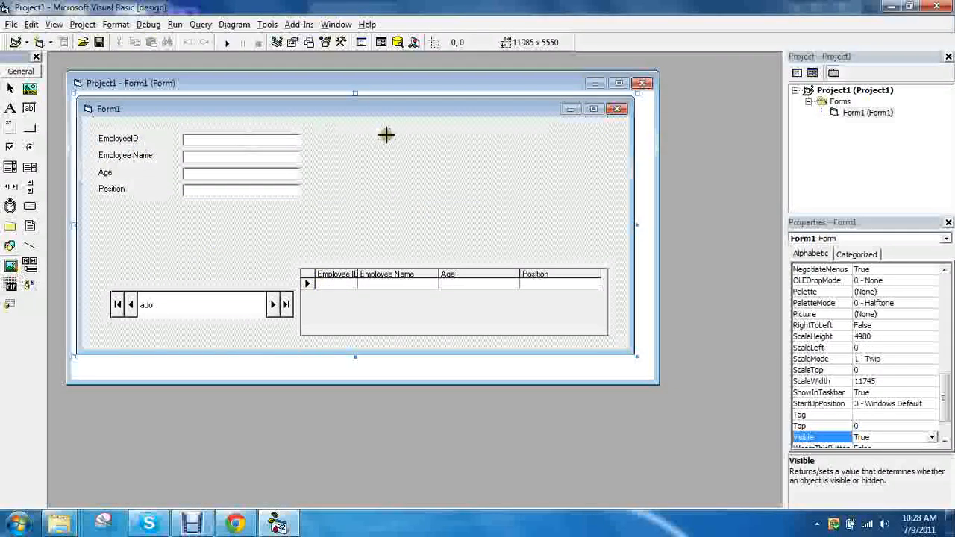
mouse_move(11, 266)
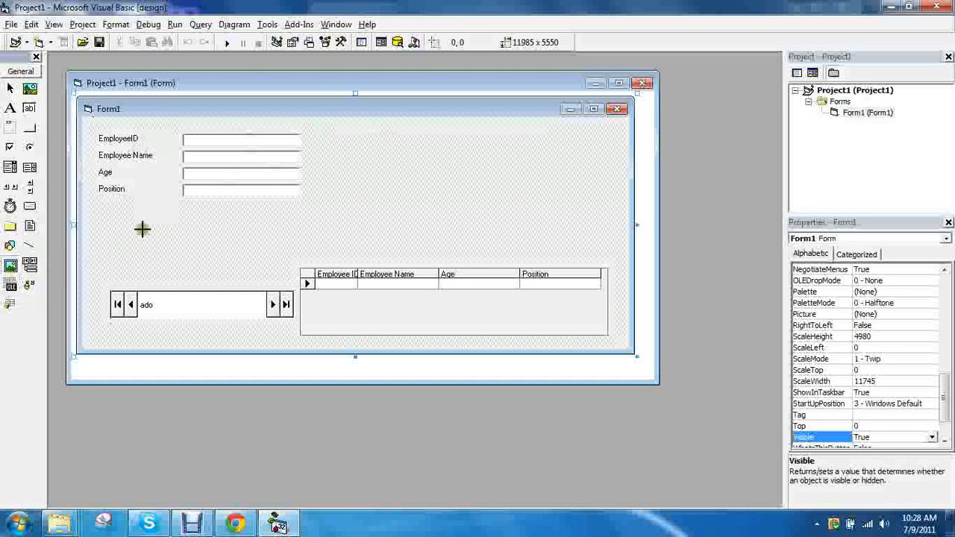
mouse_move(350, 135)
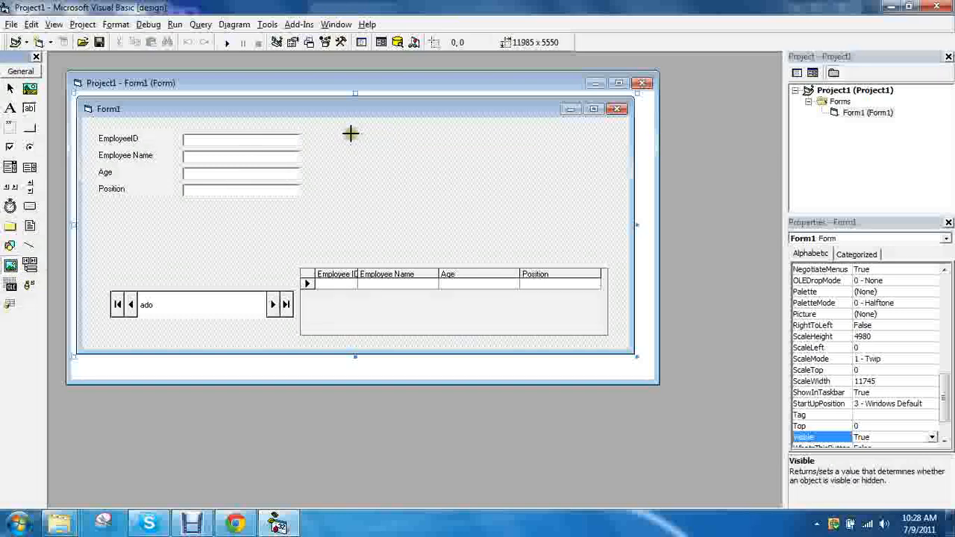
Draw a taller image box right of the employee fields, set to stretch and invisible
drag(351, 135, 440, 208)
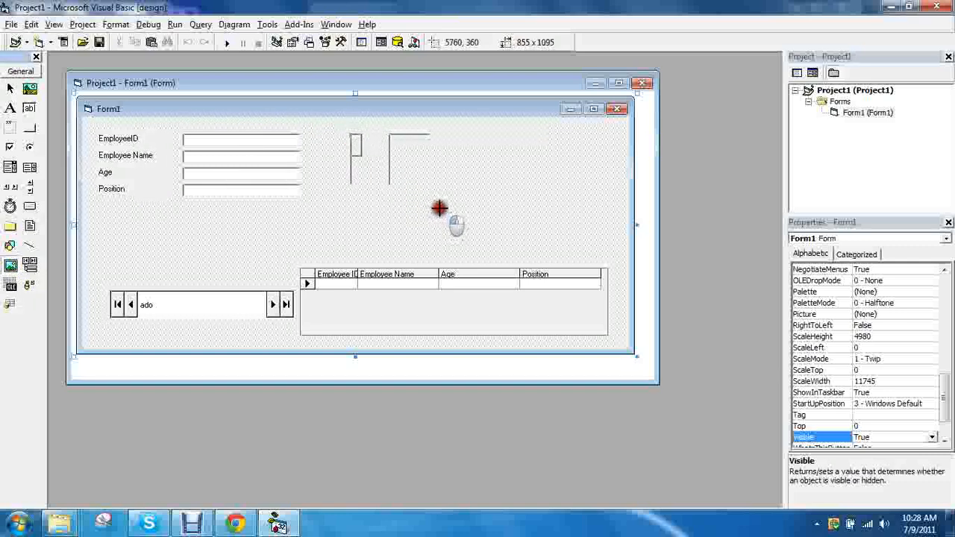
drag(440, 209, 451, 224)
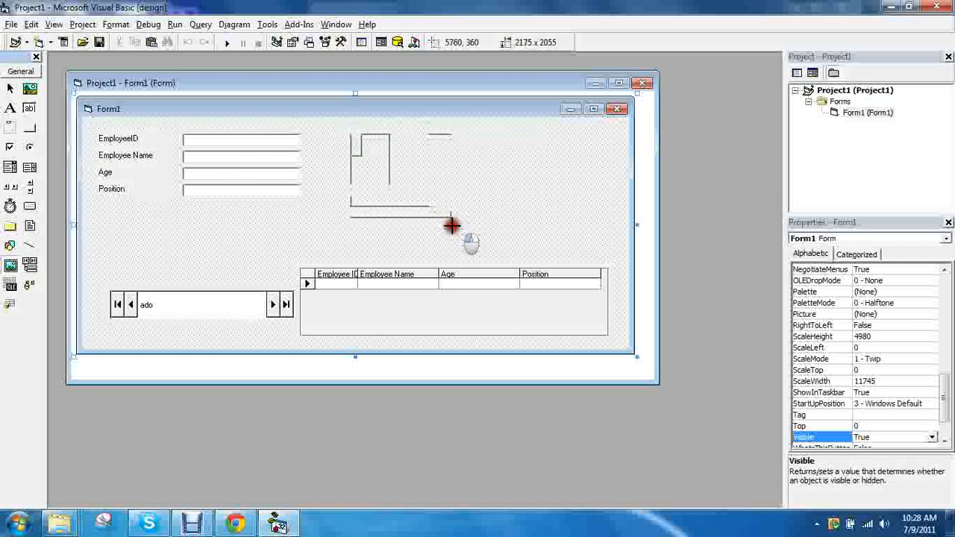
click(401, 183)
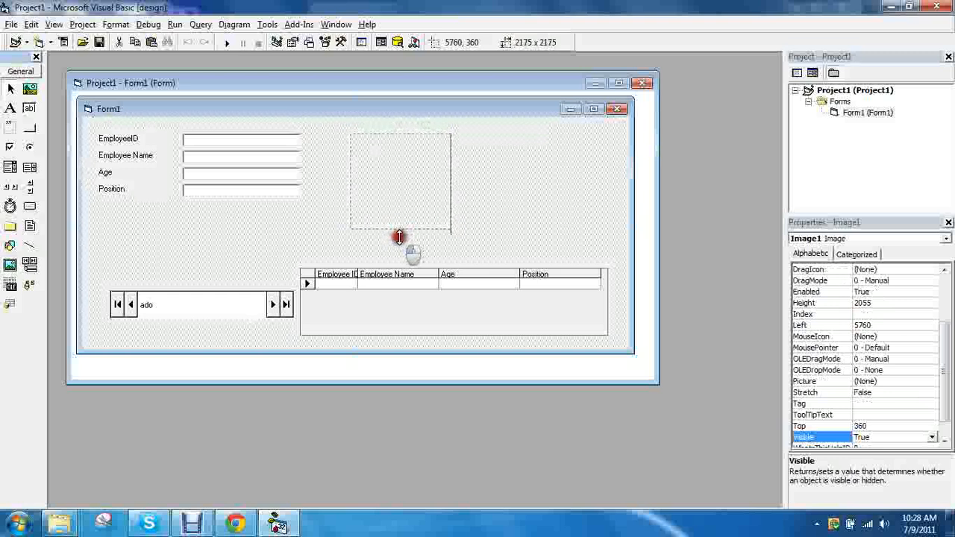
drag(399, 234, 400, 244)
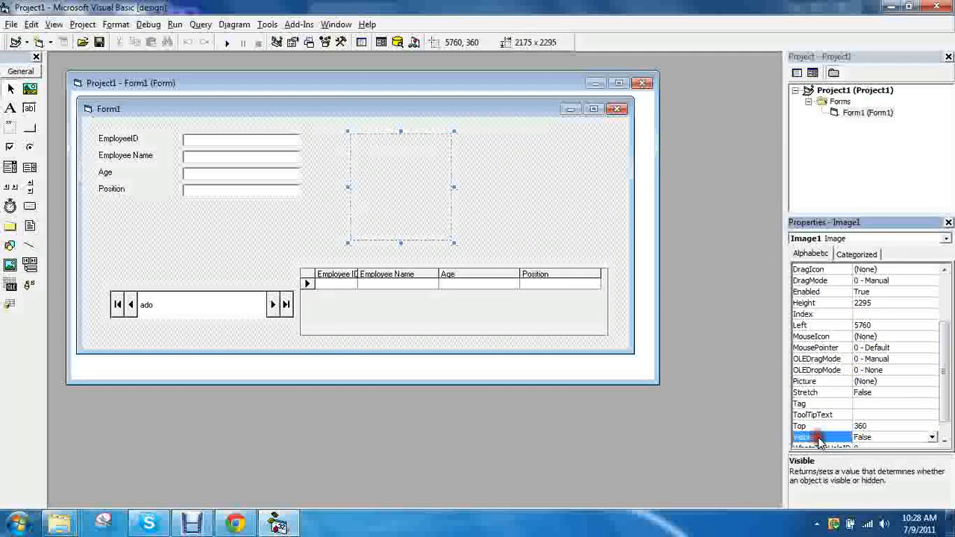
scroll(down, 3)
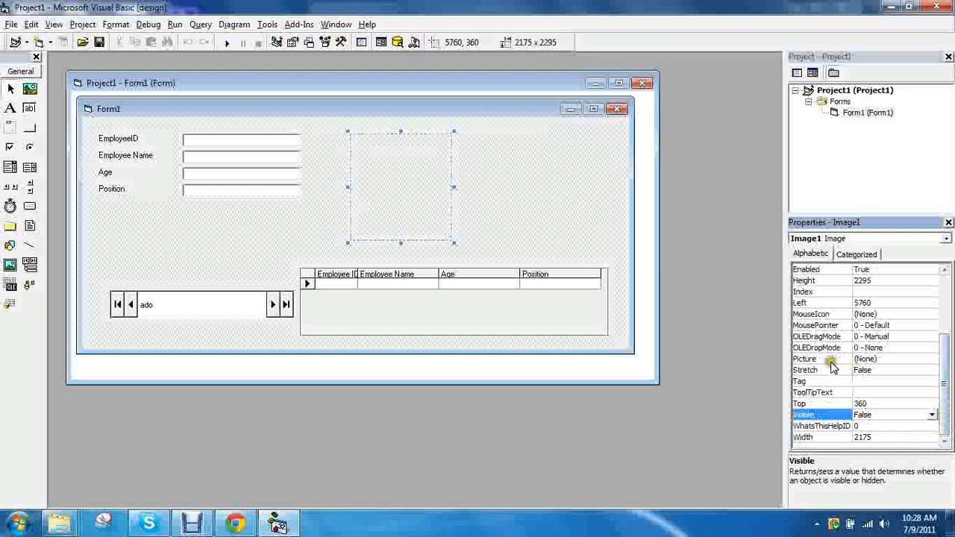
scroll(up, 3)
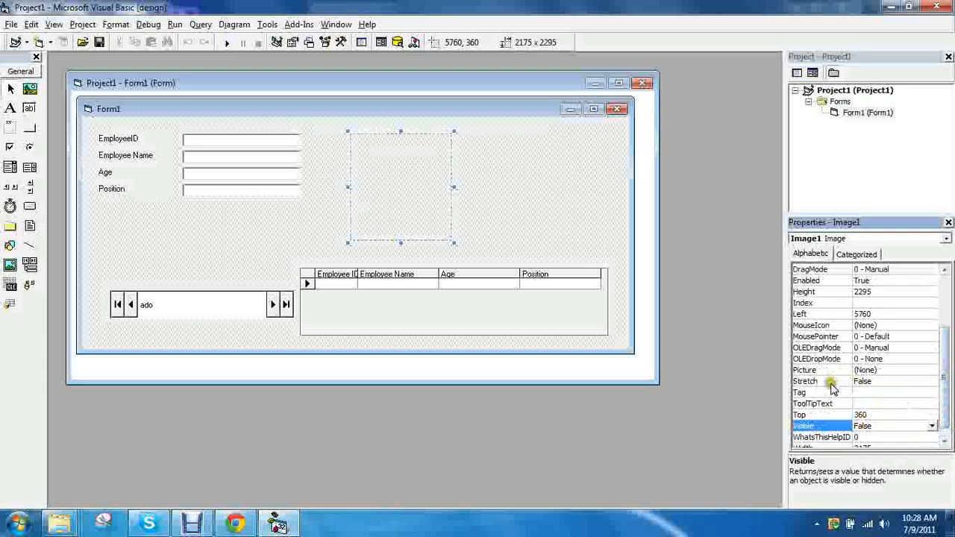
click(821, 381)
text(img)
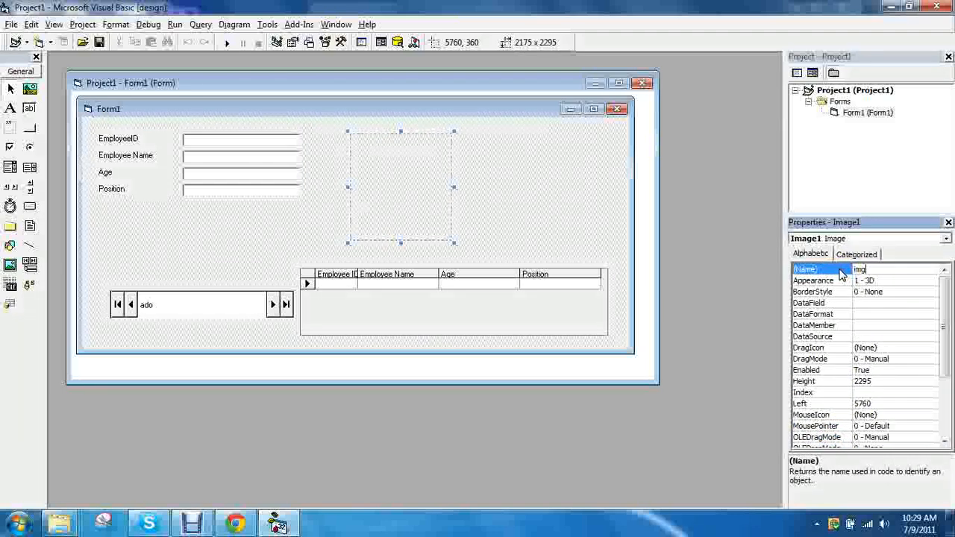
Name the image box imgMichael and copy it, pasting to raise the control-array prompt
text(Michael)
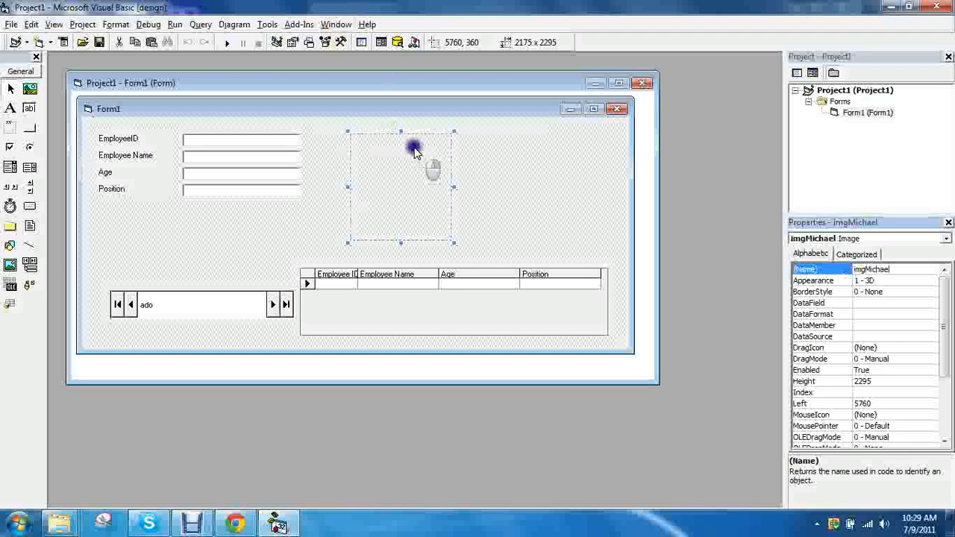
click(531, 161)
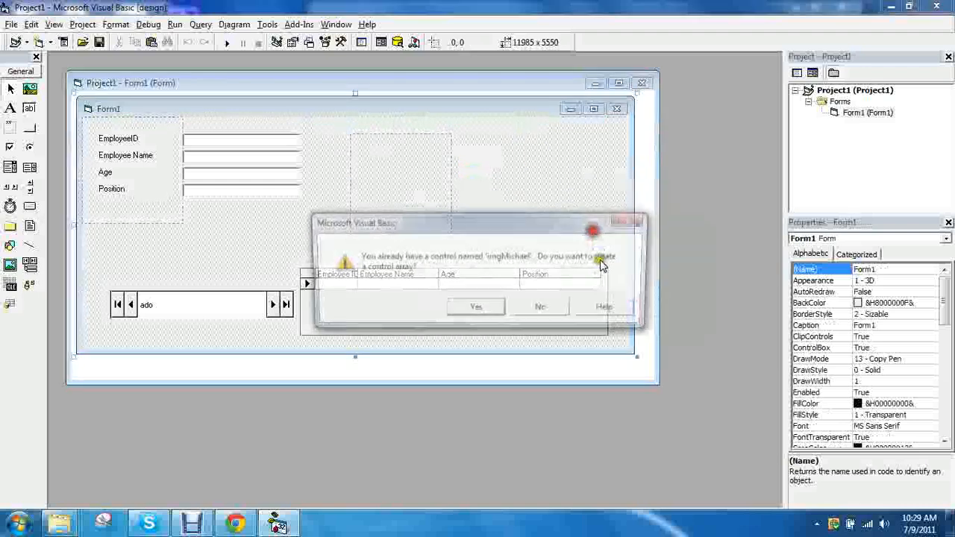
Decline the control array and rename the pasted copy imgJim
click(540, 306)
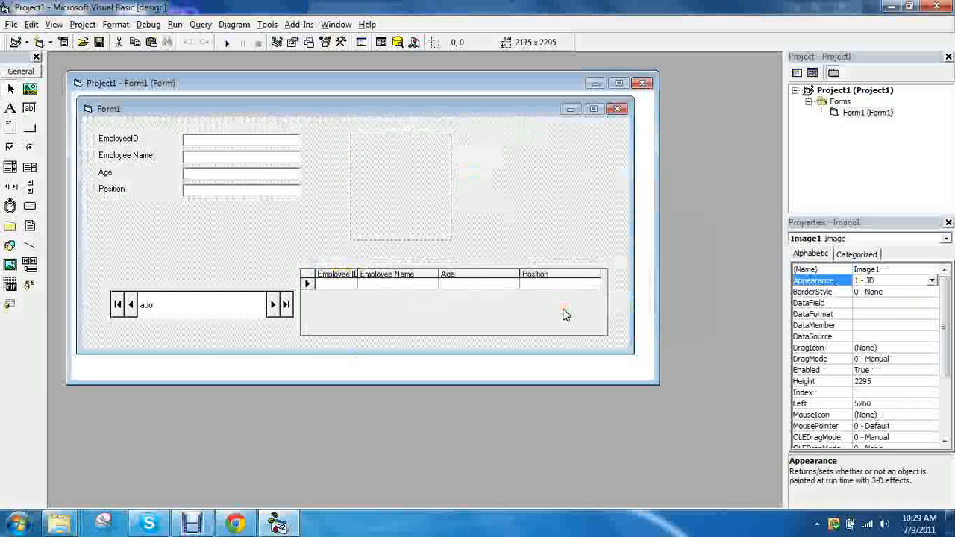
click(400, 186)
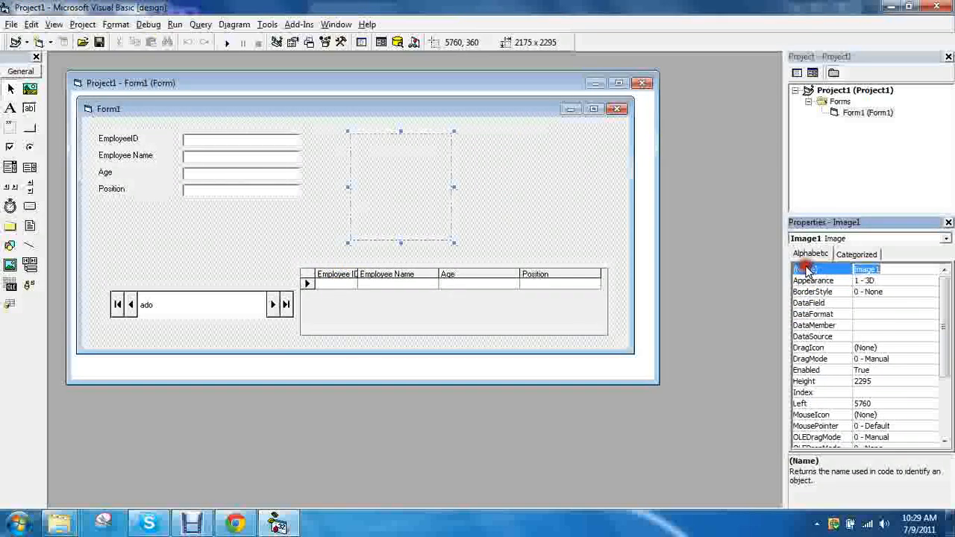
text(img)
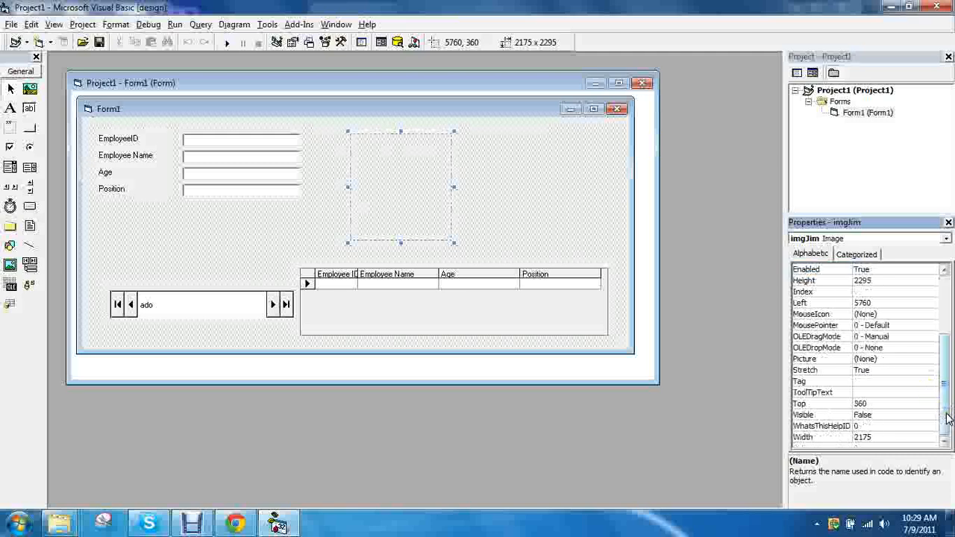
Paste a third copy of the image box, again declining a control array
scroll(up, 3)
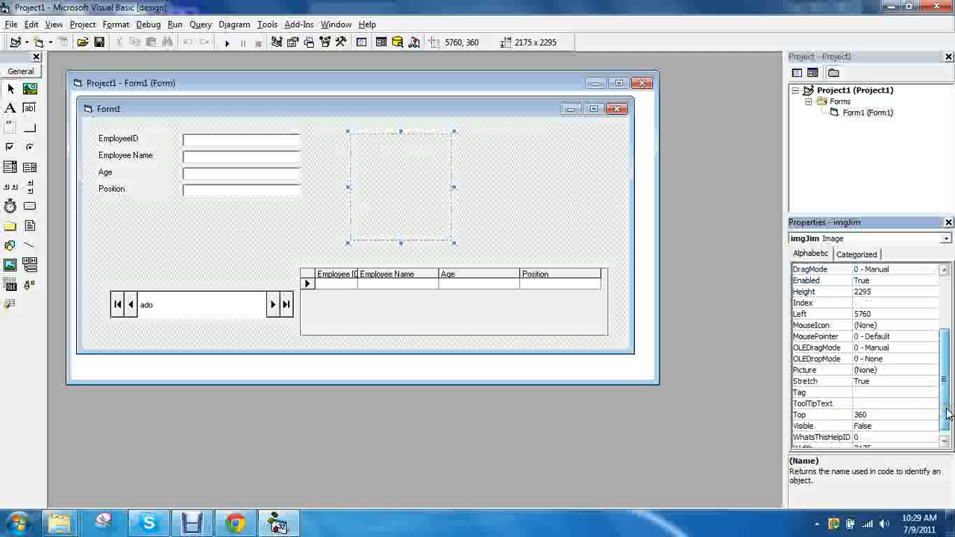
right_click(549, 185)
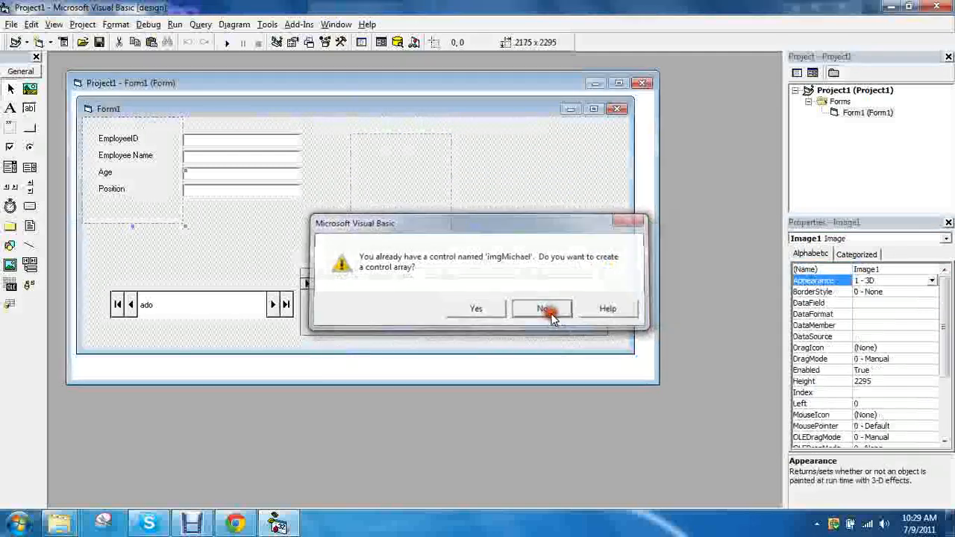
click(543, 308)
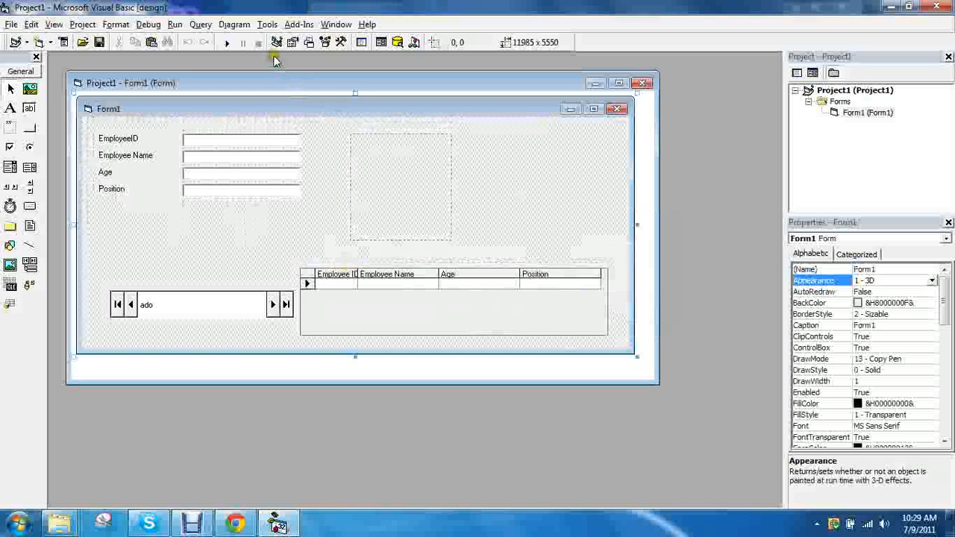
mouse_move(228, 43)
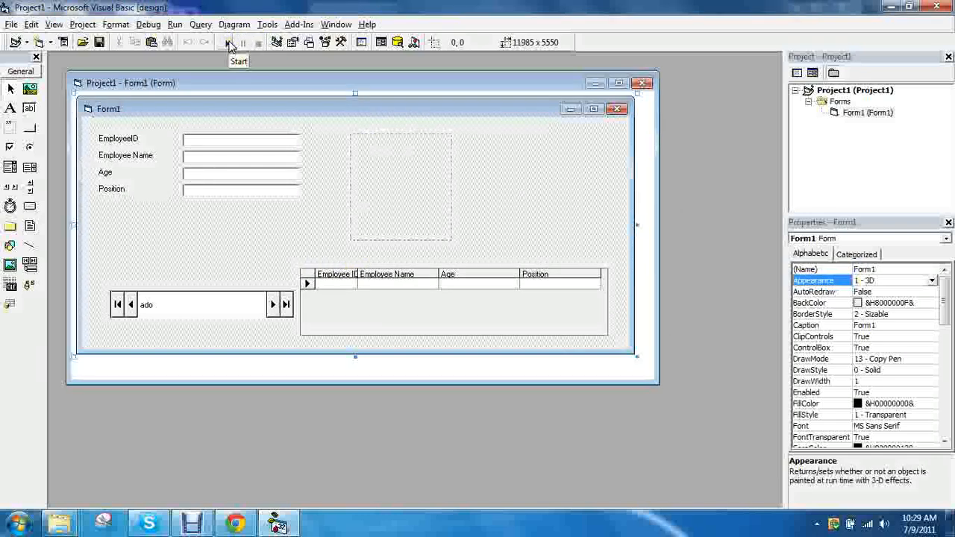
click(227, 41)
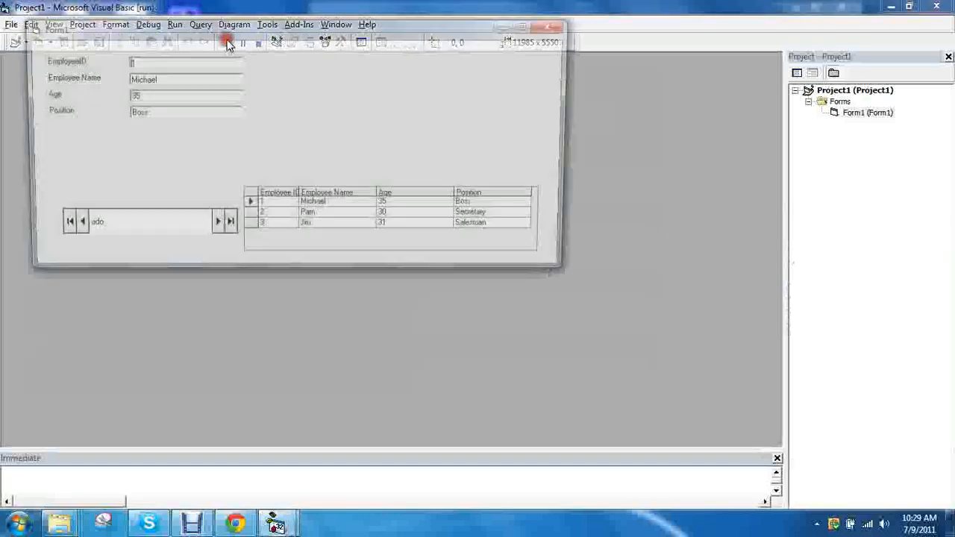
click(228, 42)
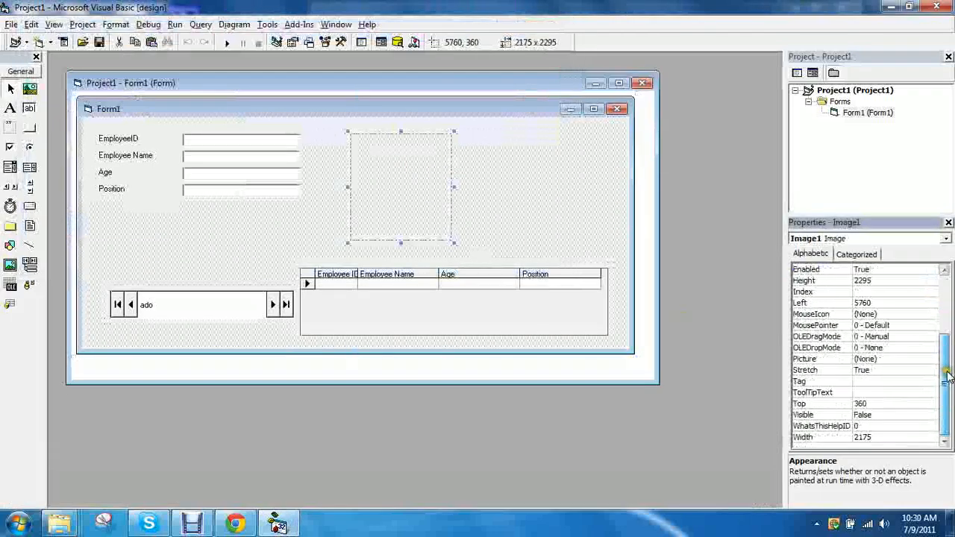
click(945, 238)
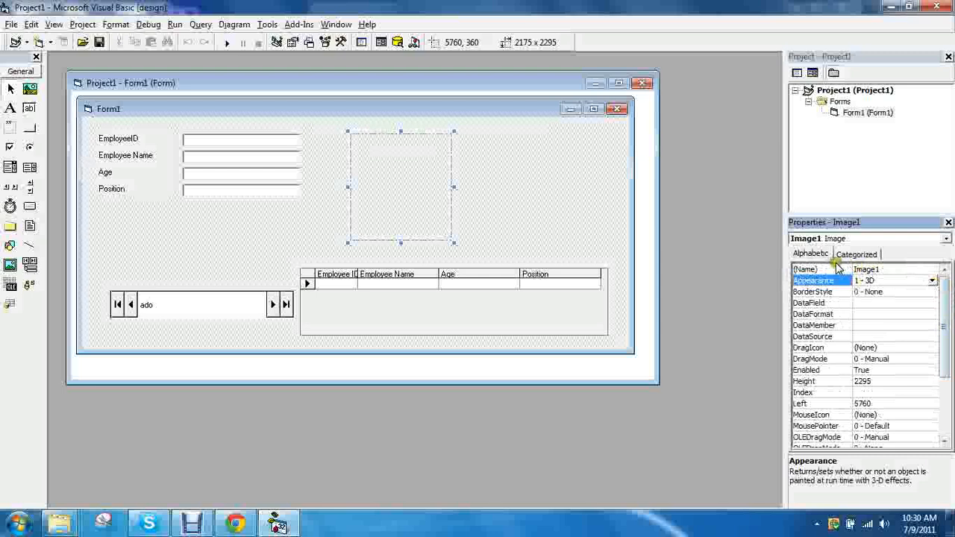
Name the third image box imgPam and load Pam.jpg from the db tutorial folder
click(805, 269)
text(imgPam)
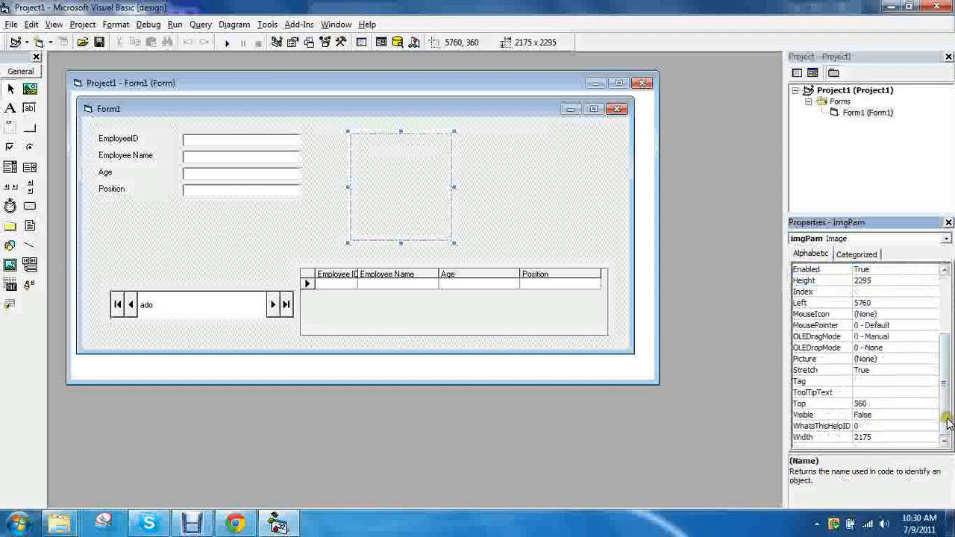
click(821, 359)
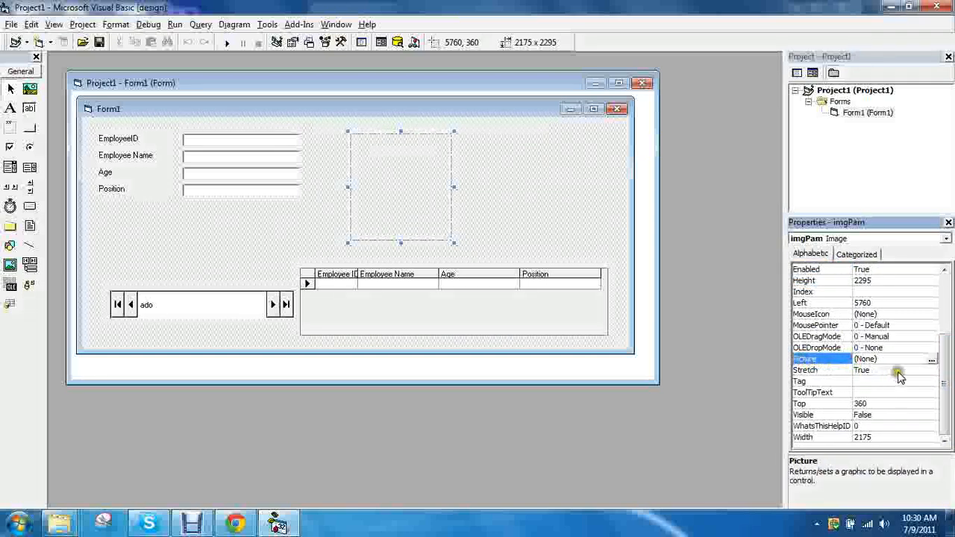
click(931, 359)
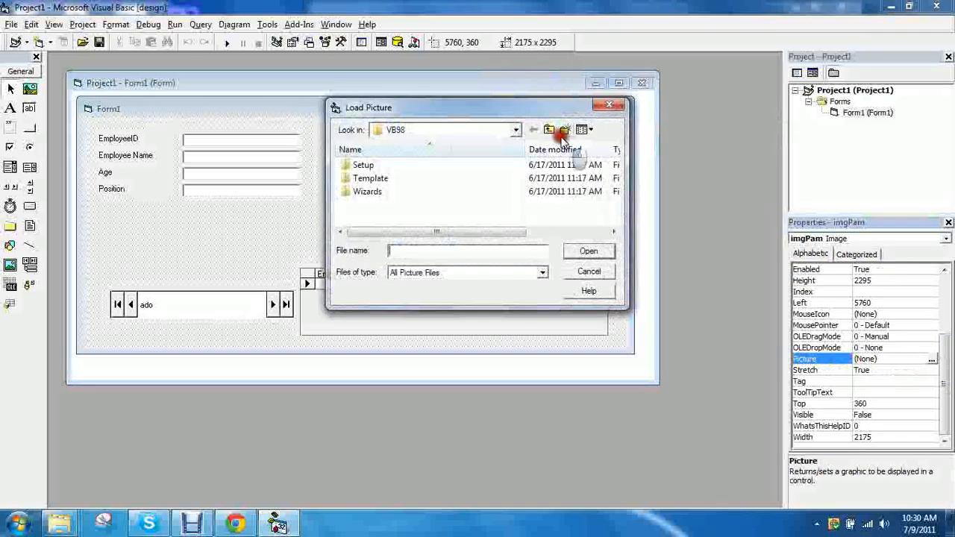
click(549, 130)
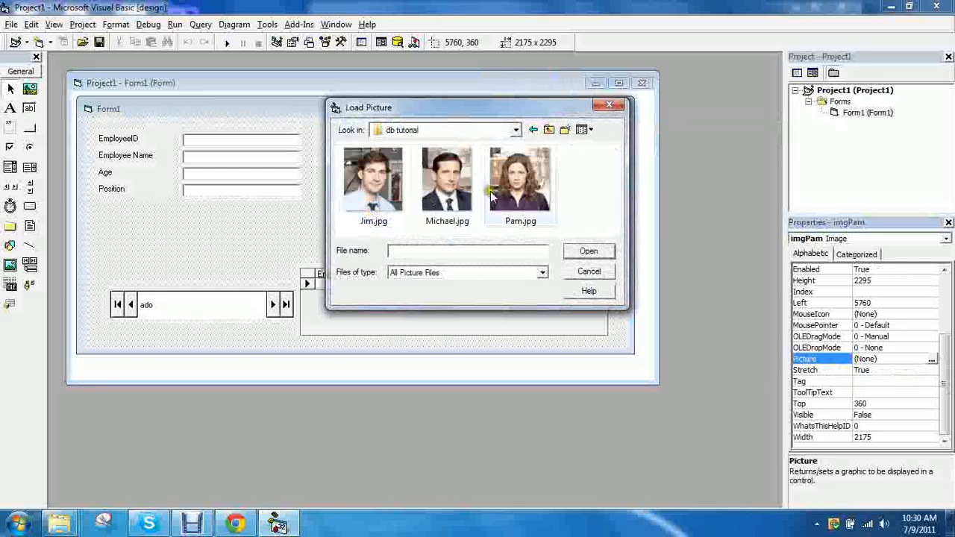
click(588, 250)
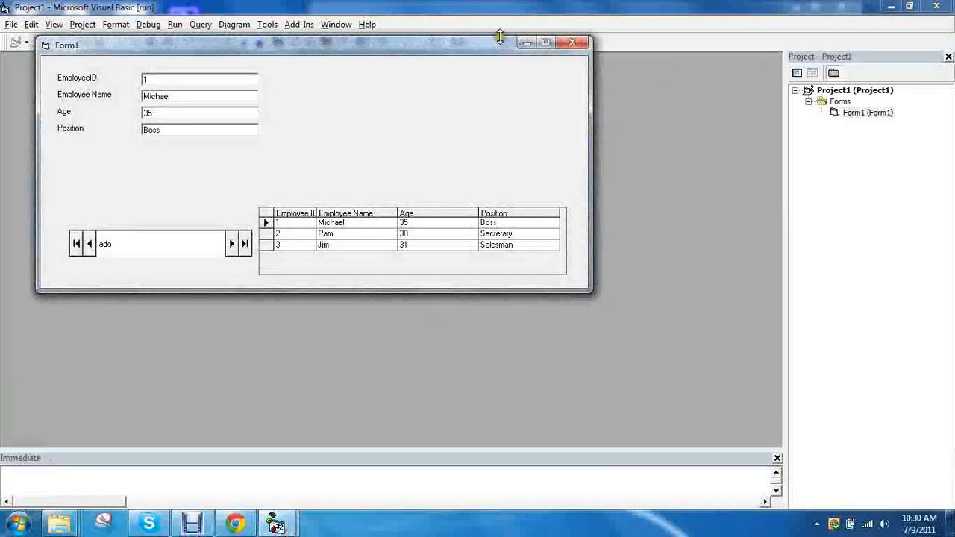
mouse_move(572, 43)
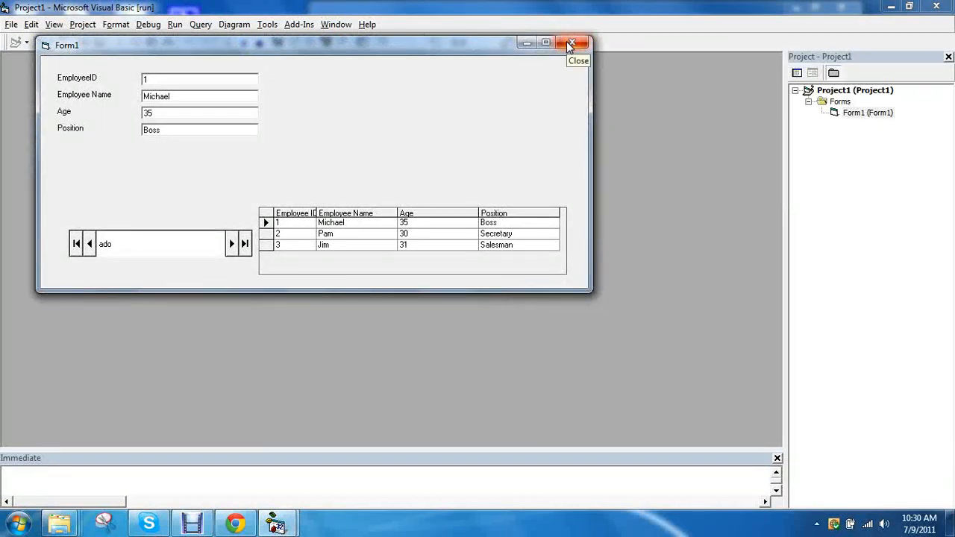
End the running form and select another image box from the object list
click(571, 43)
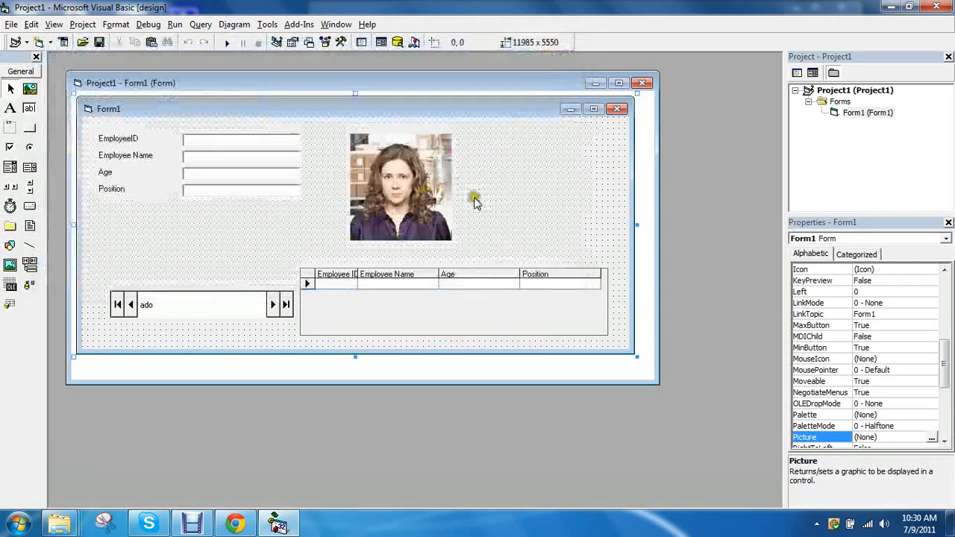
click(945, 238)
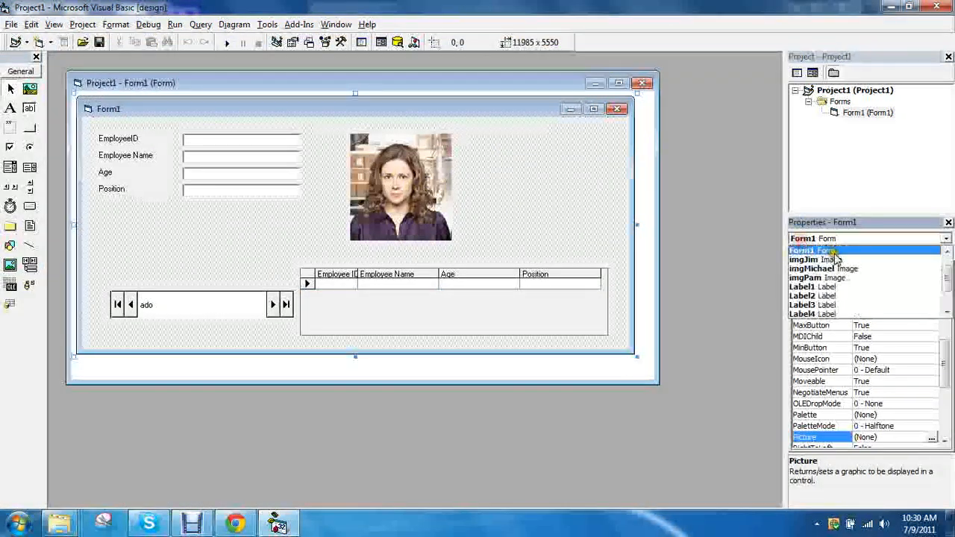
click(931, 437)
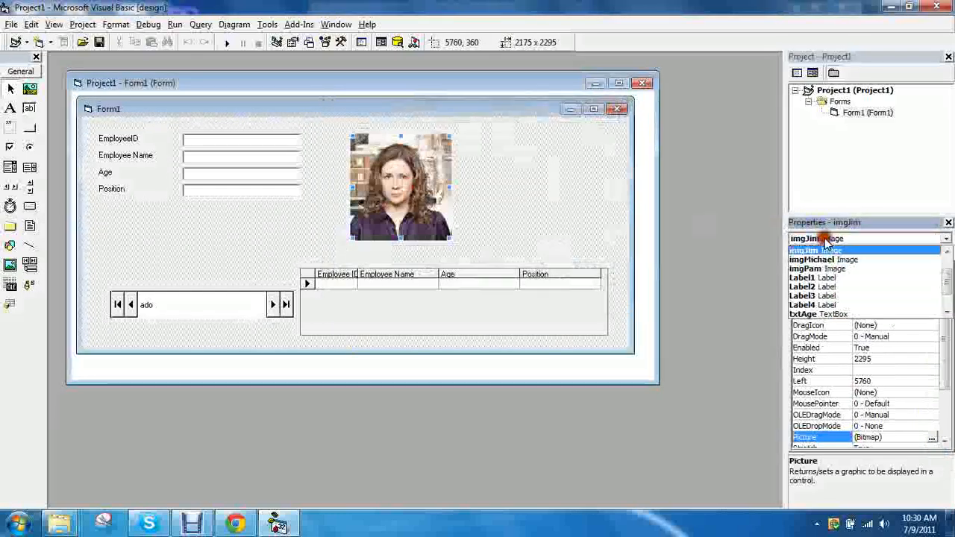
Test-run Form1 showing no picture, then select the Employee Name label and text box
click(811, 259)
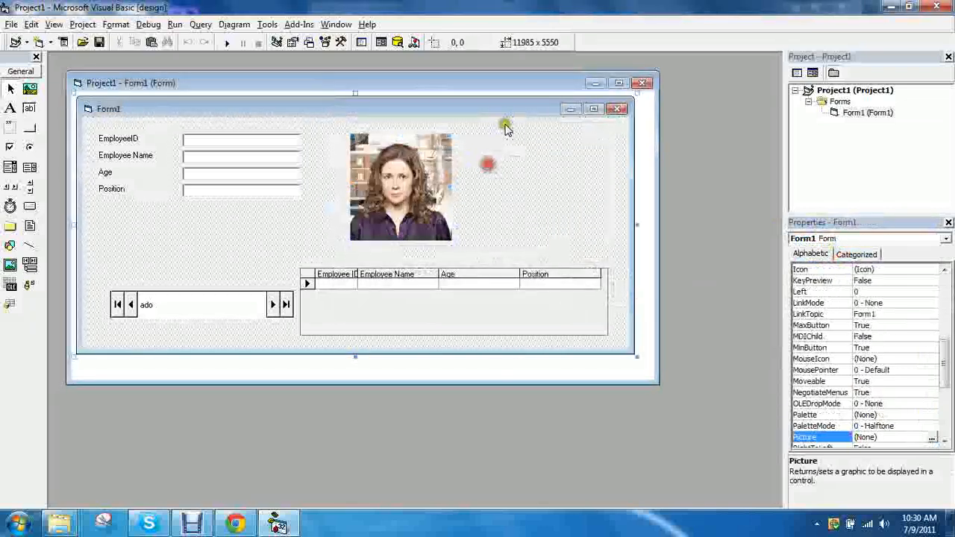
click(227, 43)
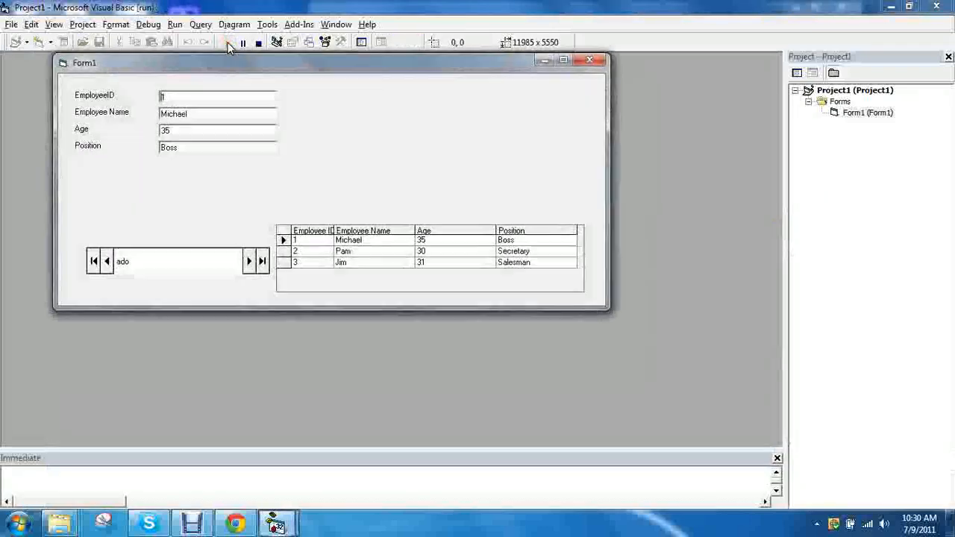
click(258, 43)
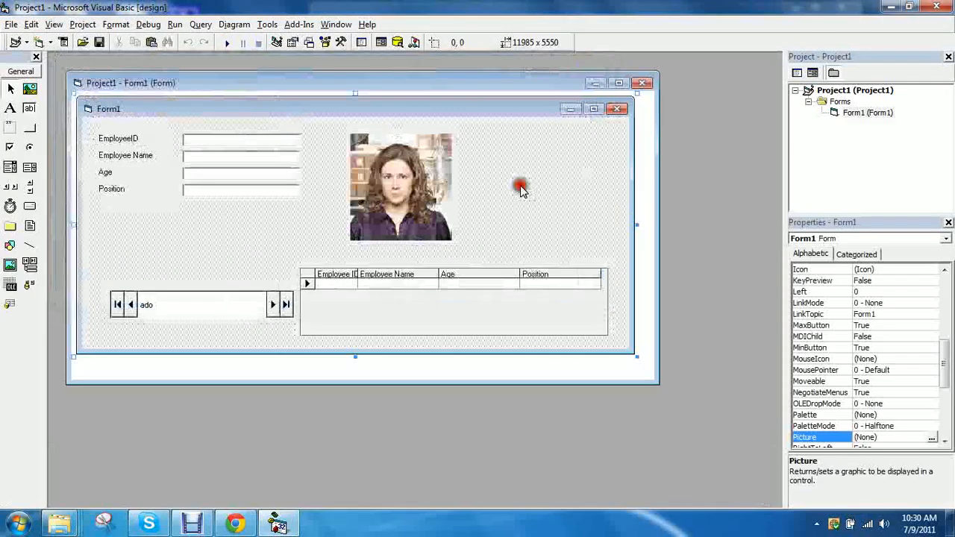
mouse_move(192, 155)
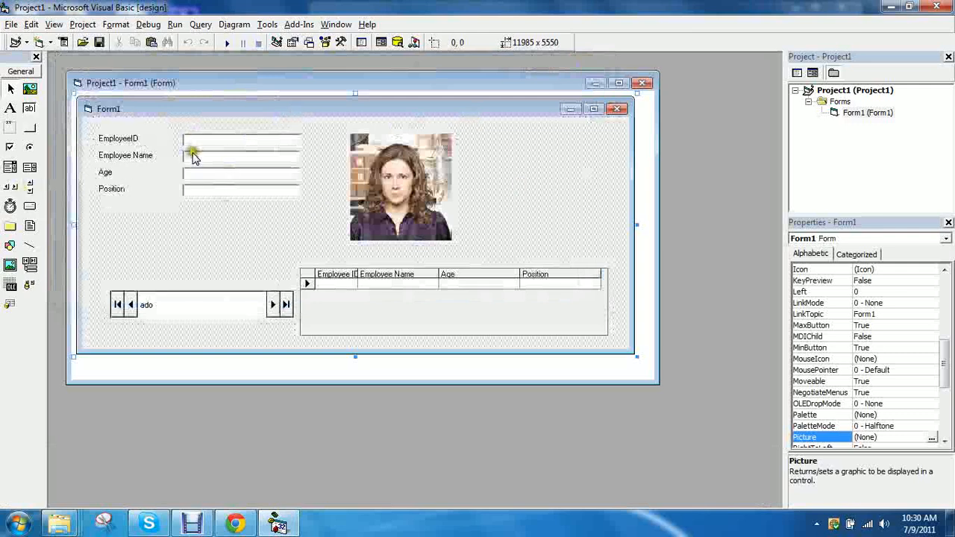
click(125, 155)
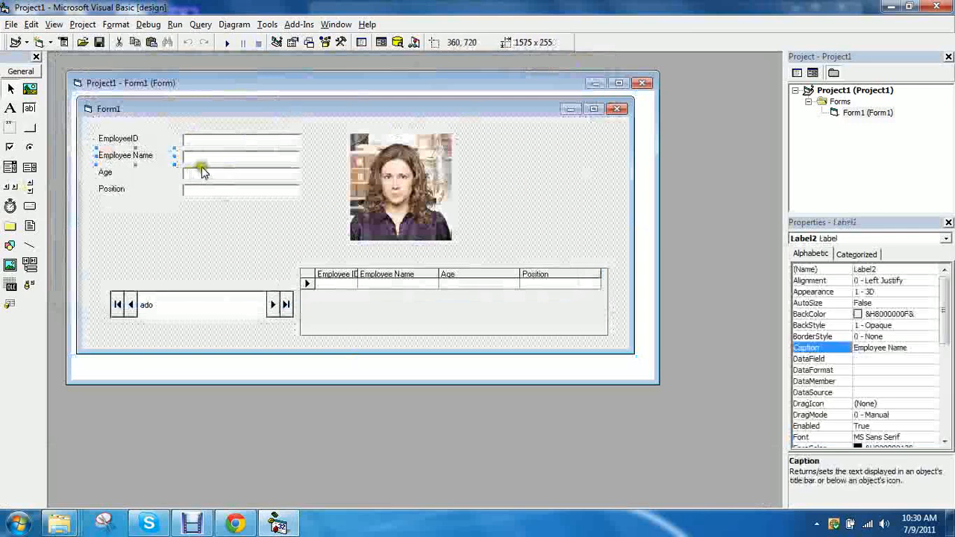
click(239, 160)
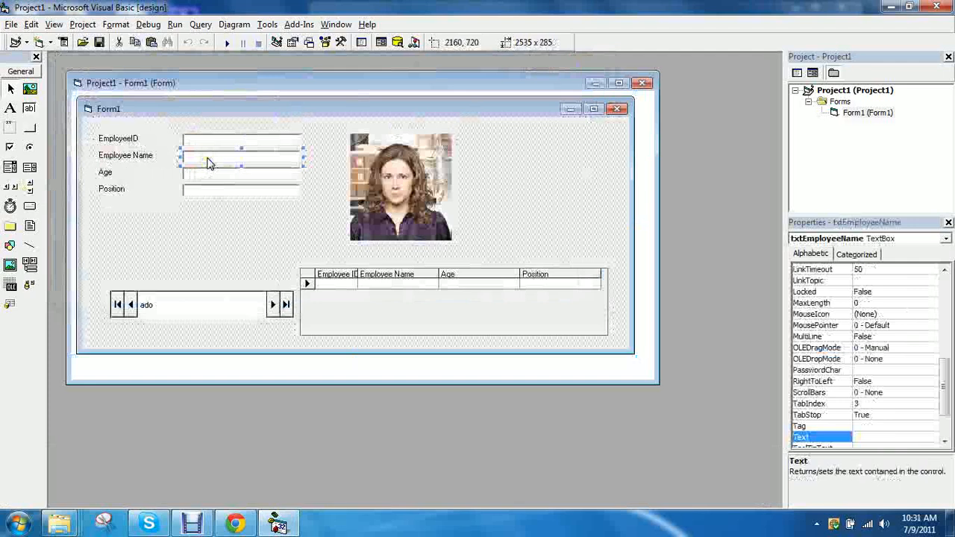
Open txtEmployeeName_Change and write the If/ElseIf checks on txtEmployeeName.Text
double_click(209, 160)
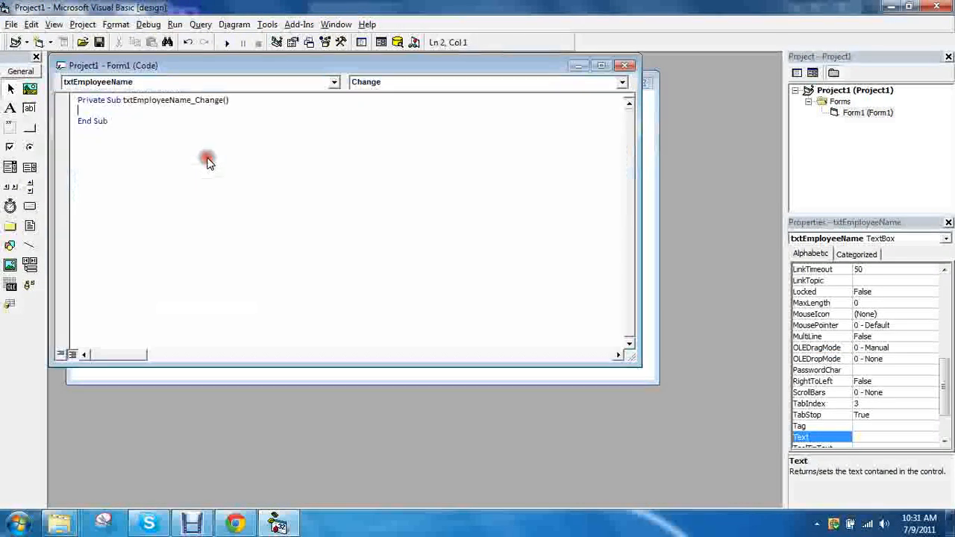
mouse_move(269, 63)
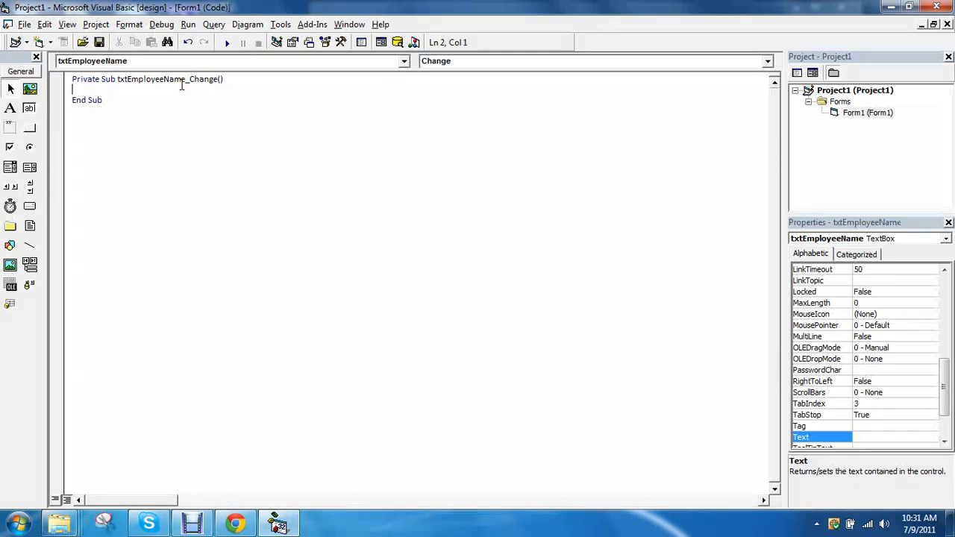
text(if txtemployee.)
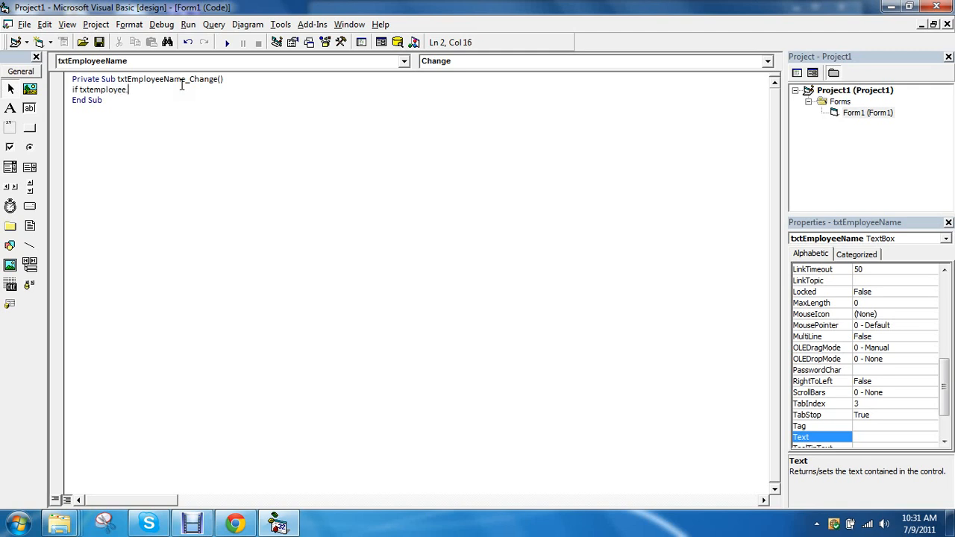
key(Backspace)
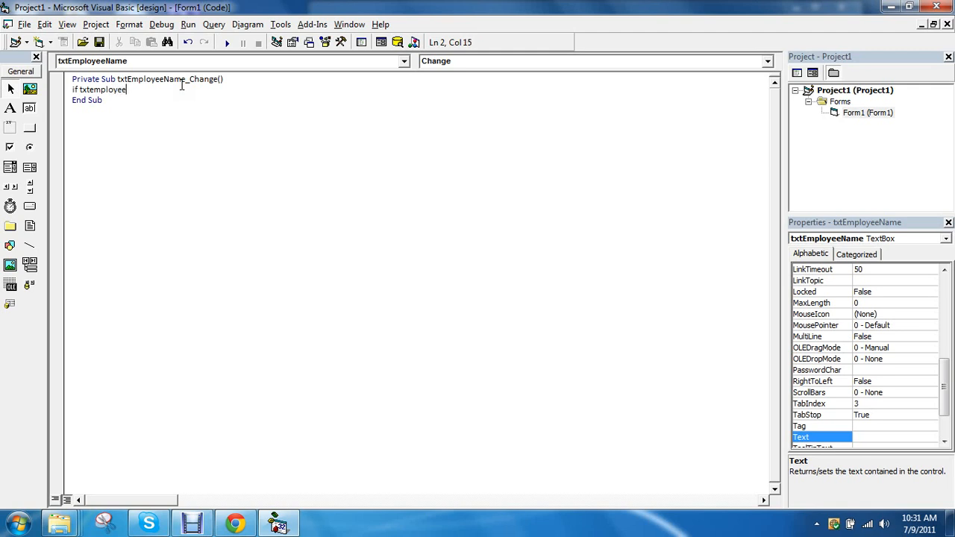
text(name.Text = "" Then)
text(ens)
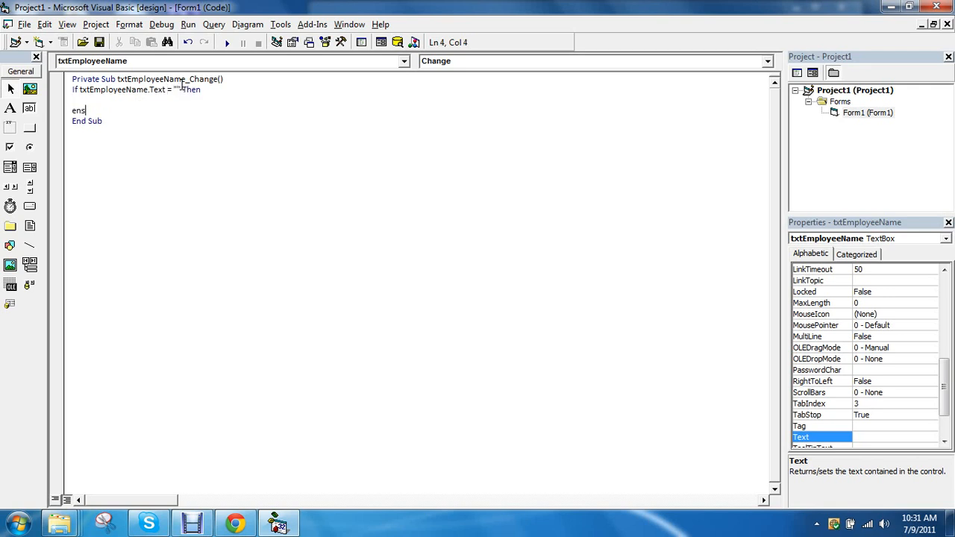
text(End If)
key(Return)
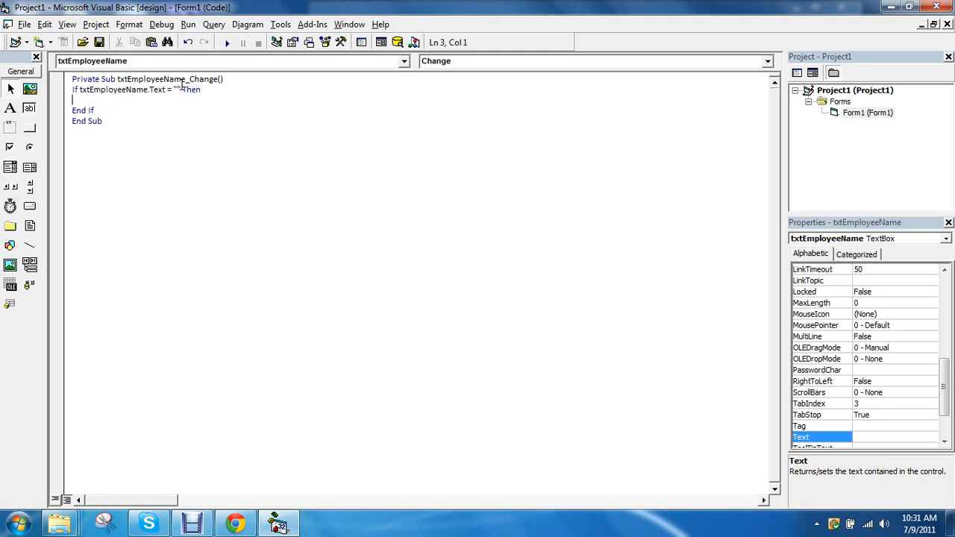
text(elseIf txtEmployeeName.Text = "" Then)
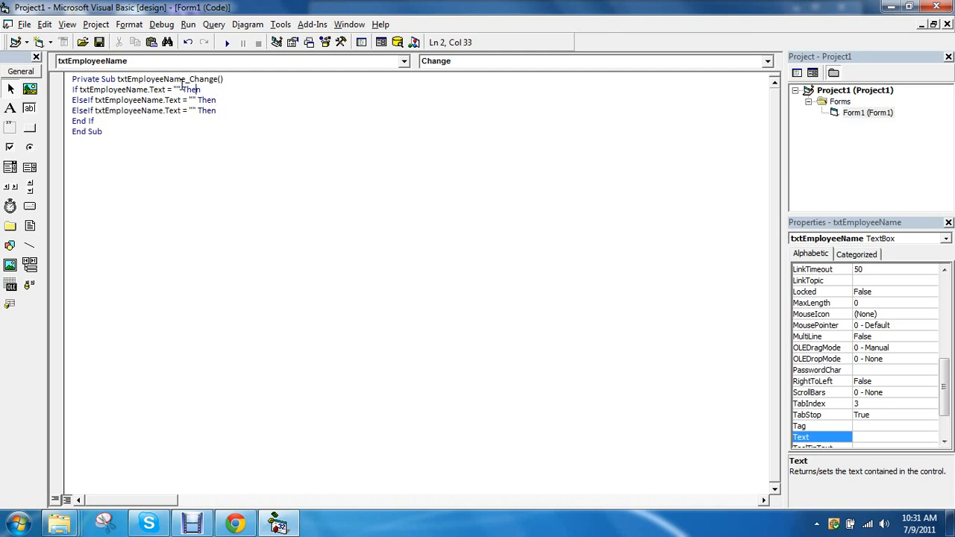
Make Michael, Pam and Jim conditions set imgMichael, imgPam, imgJim Visible = True
text(Mic)
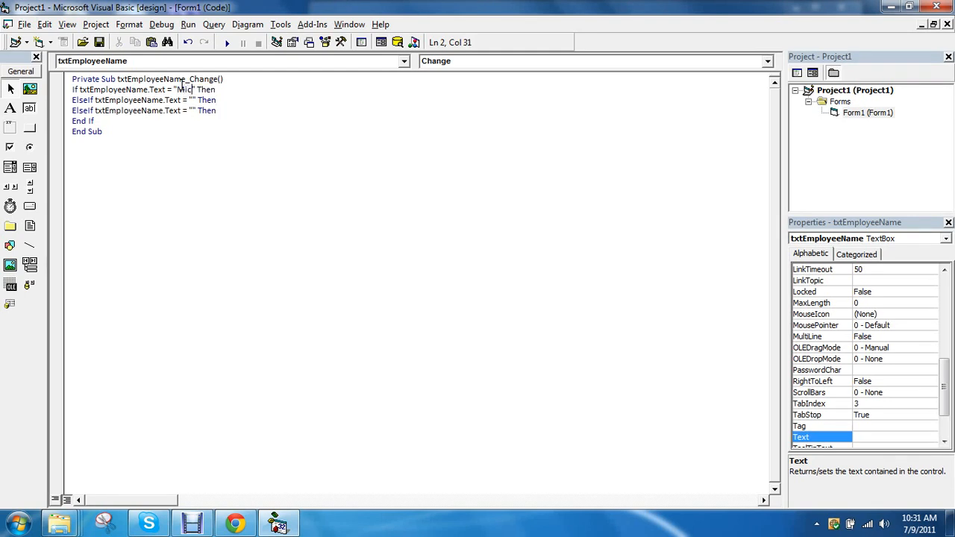
text(hael)
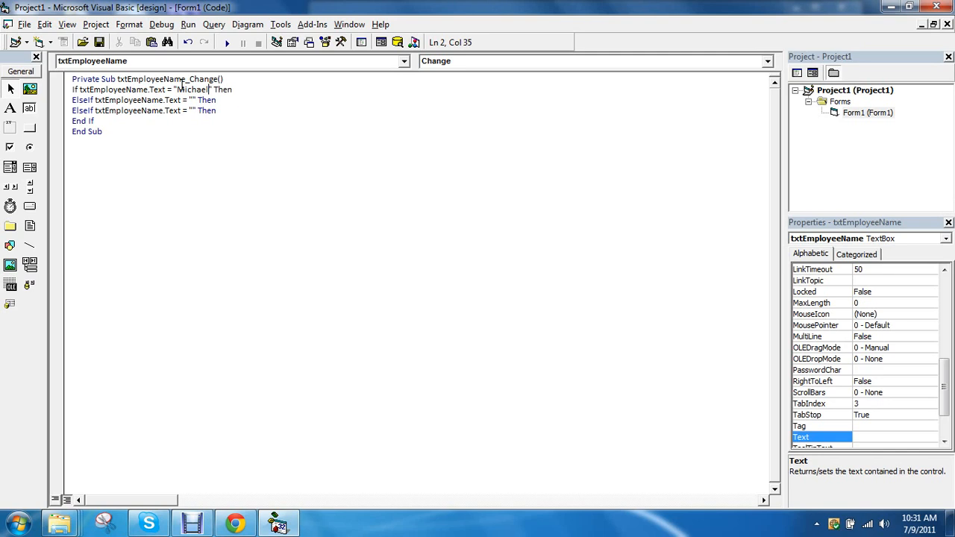
text(im)
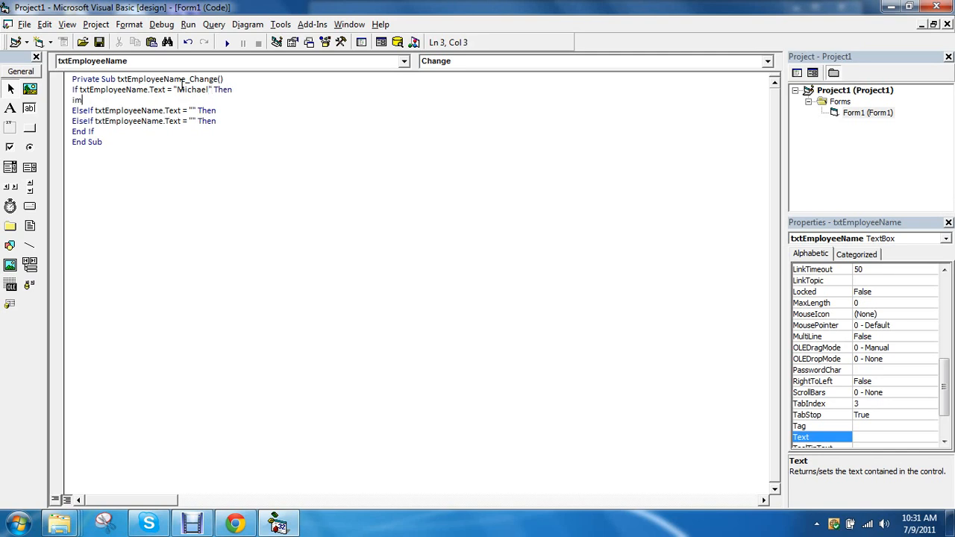
text(gmichael.Visible = True)
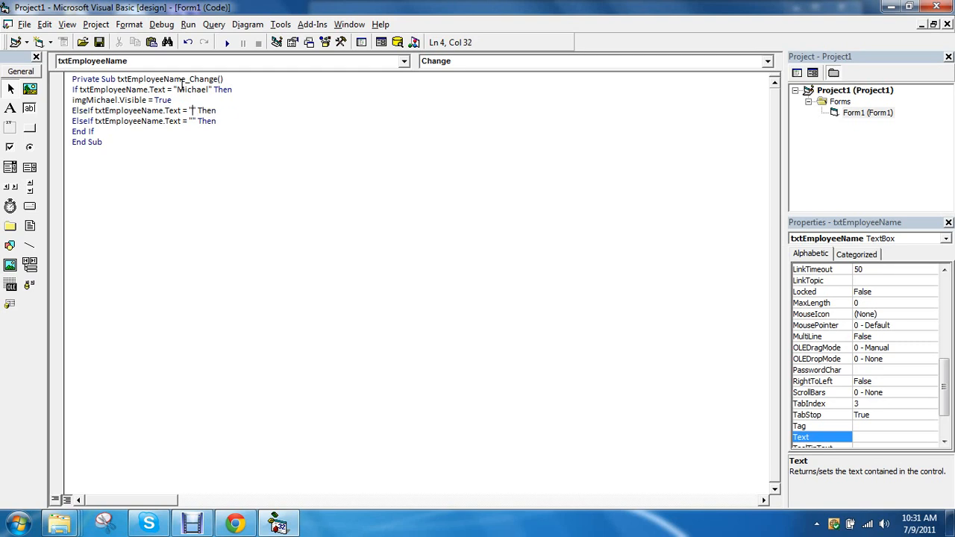
text(Pam)
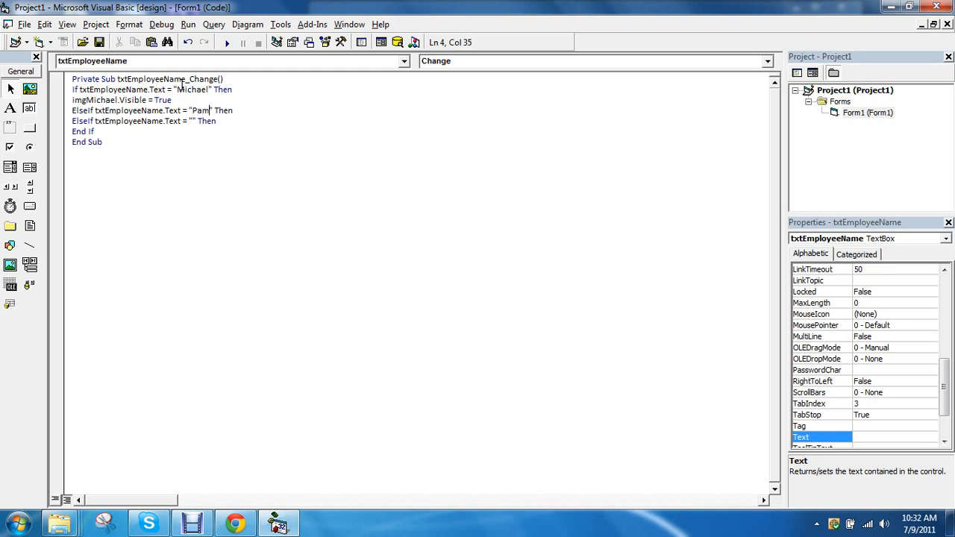
text(imgPam.Visible = True)
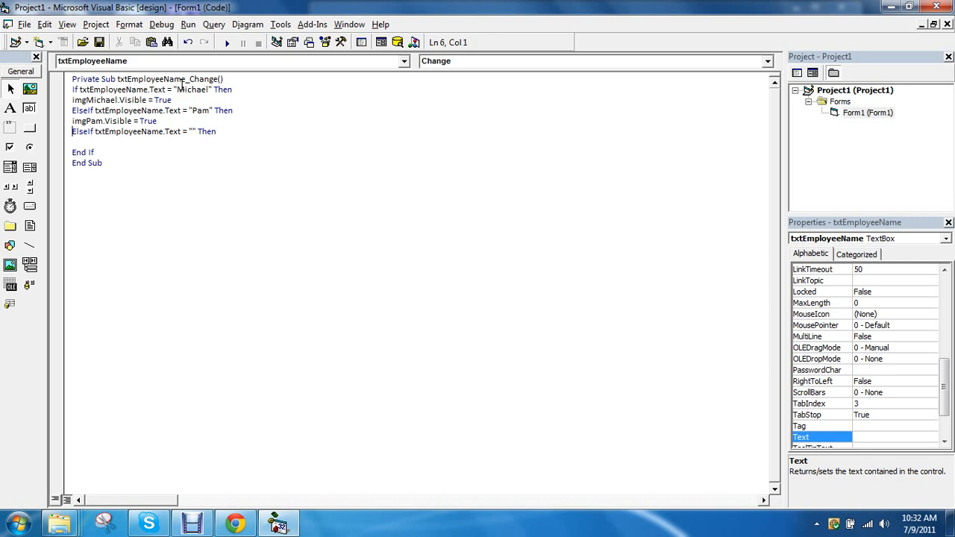
click(189, 131)
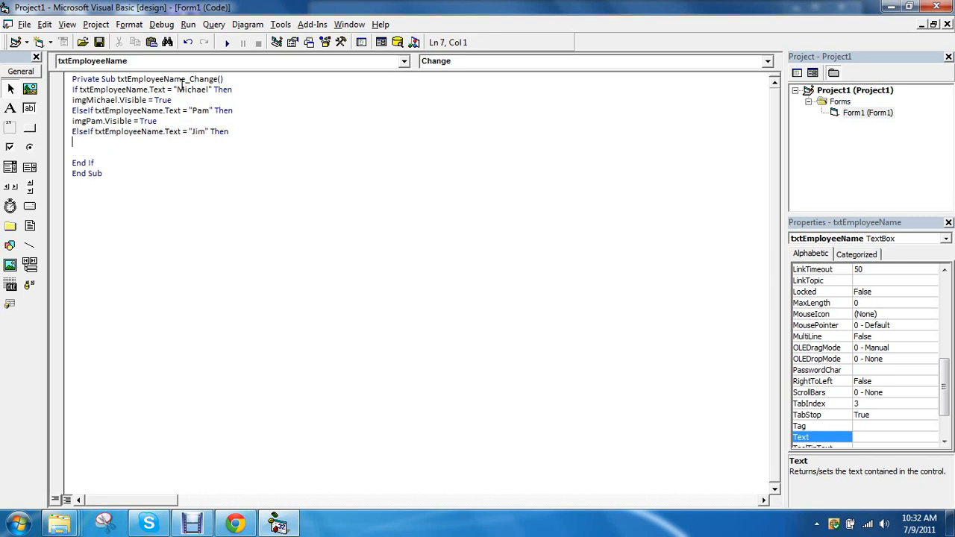
text(imgJim.Visible)
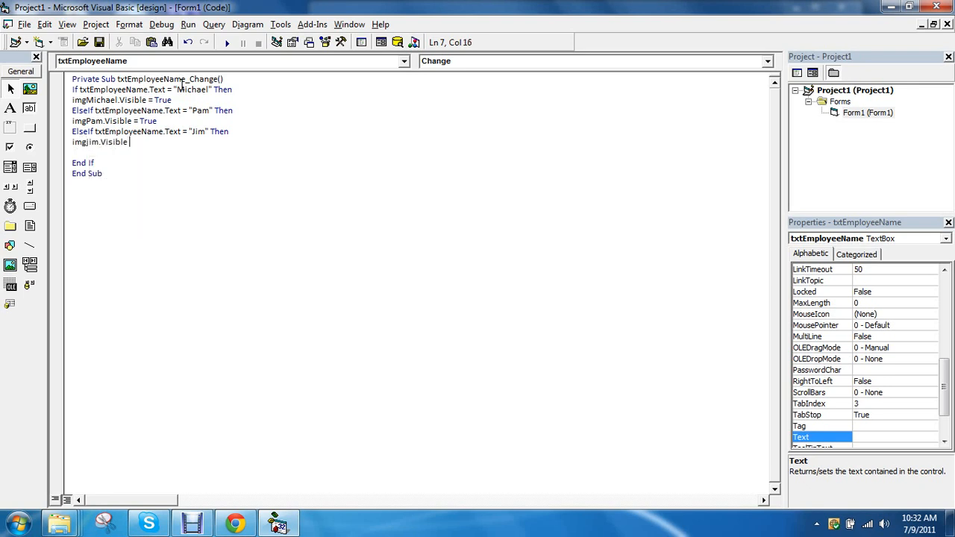
text(= True)
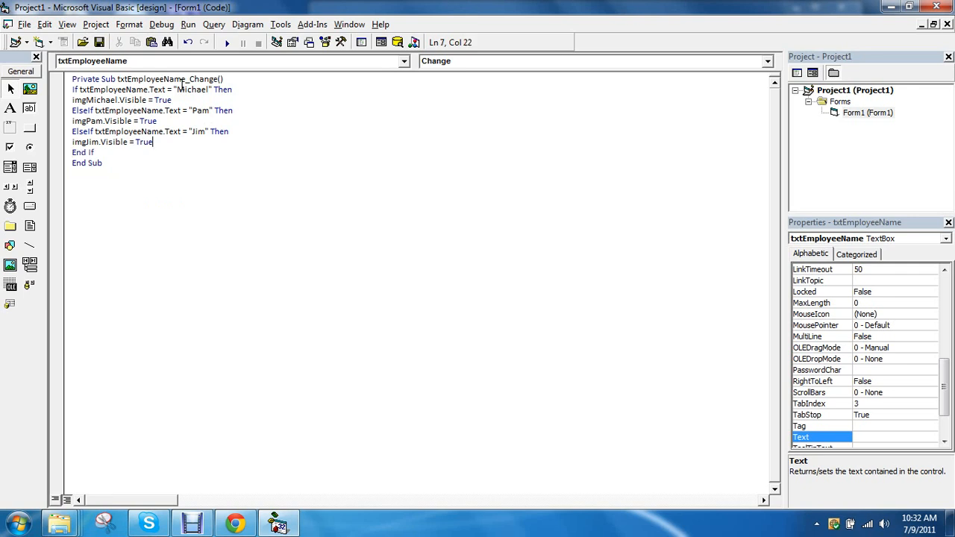
click(226, 42)
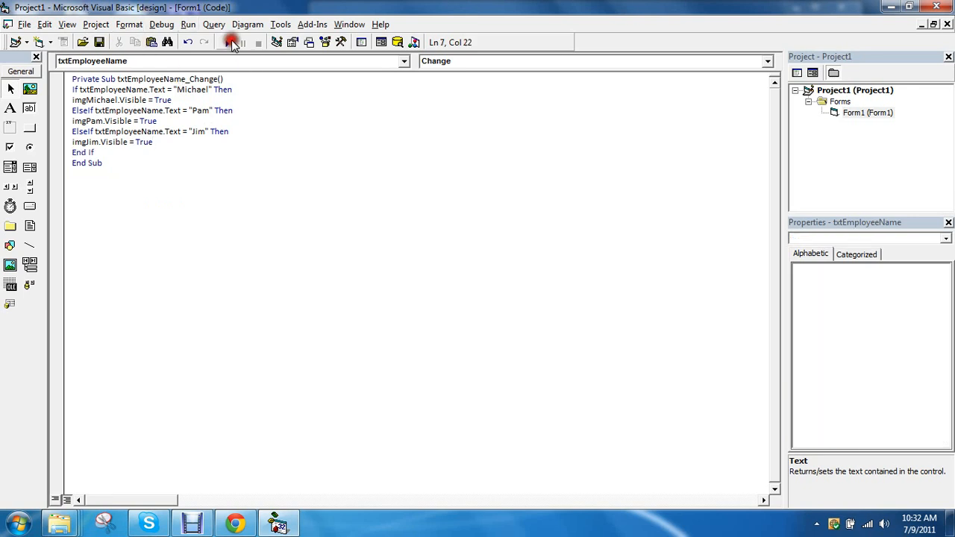
Test-run the form, jumping to the last record and back to the first, then end
click(232, 41)
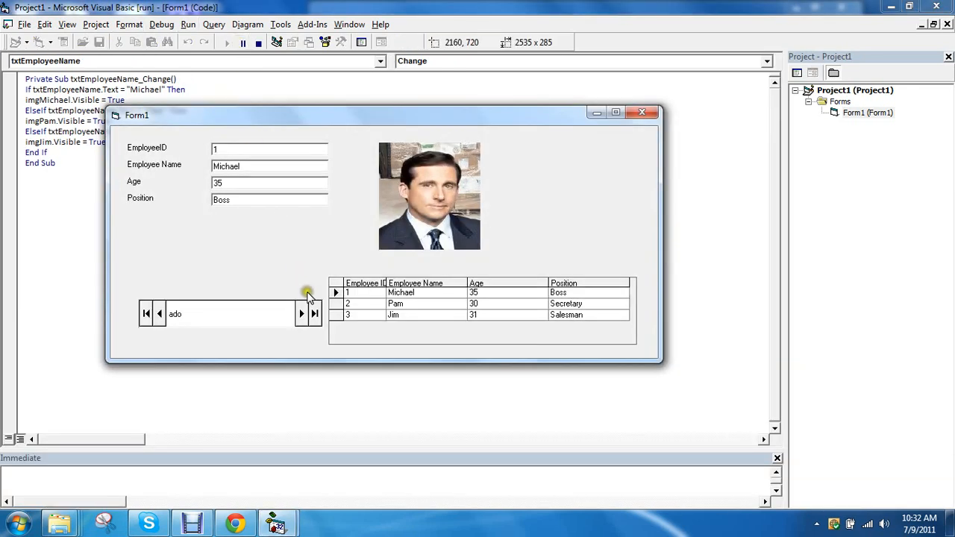
click(301, 313)
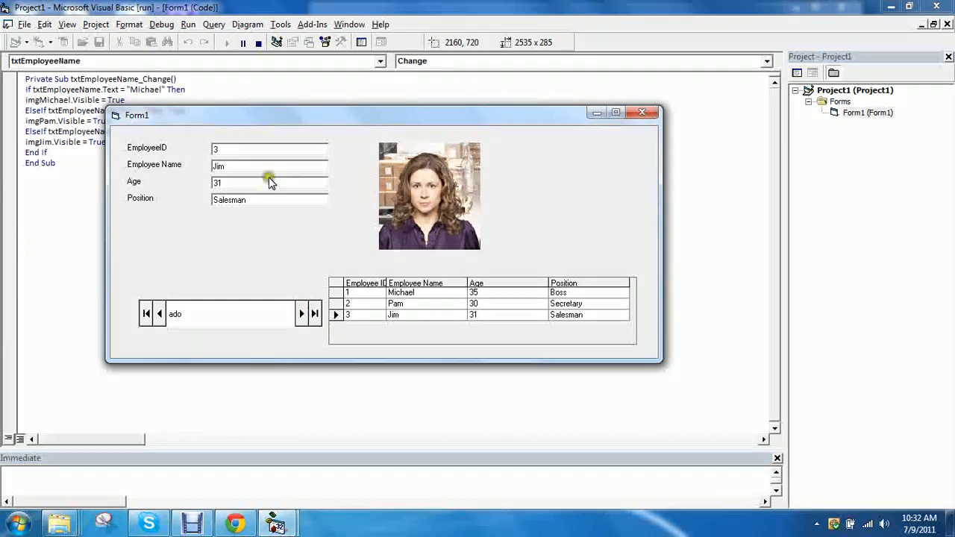
click(146, 313)
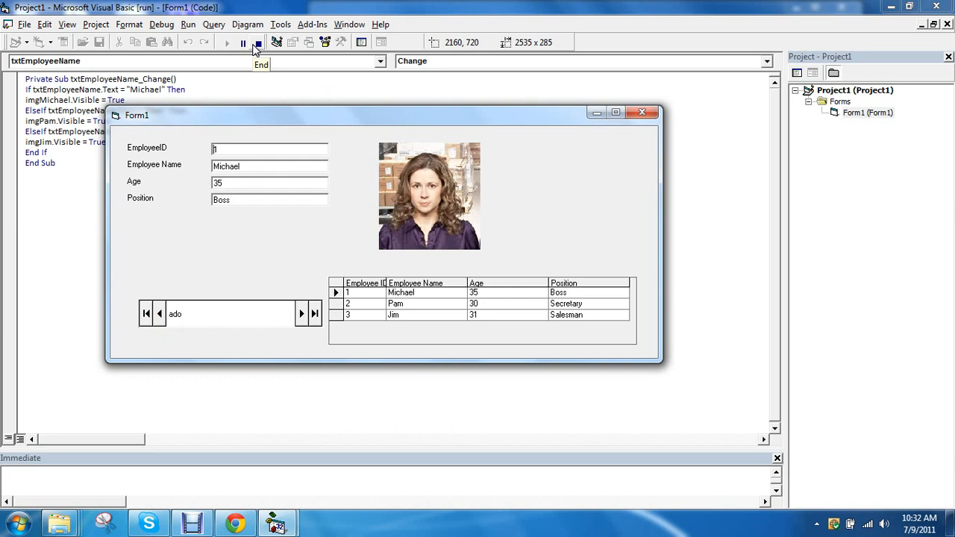
click(257, 42)
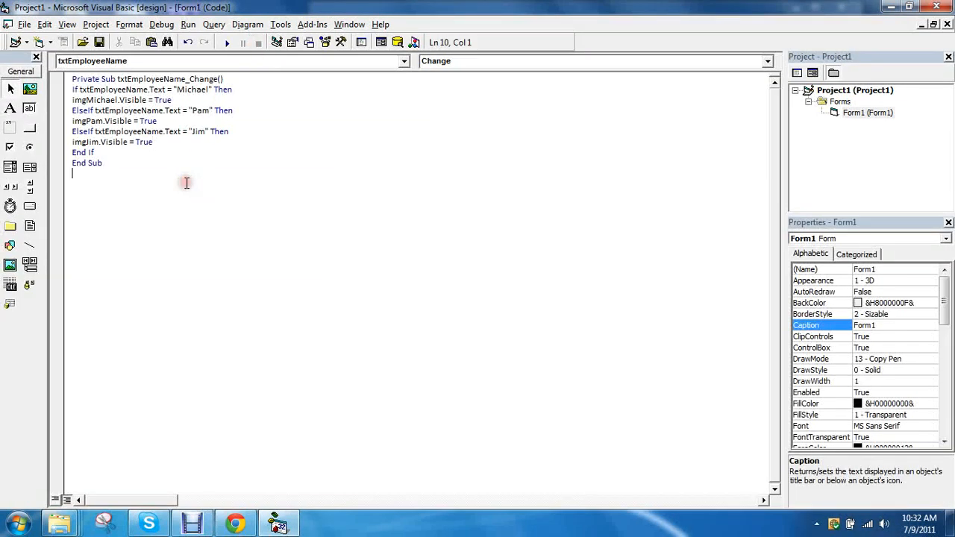
Declare a new Private Sub invisible below the Change handler
text(pri)
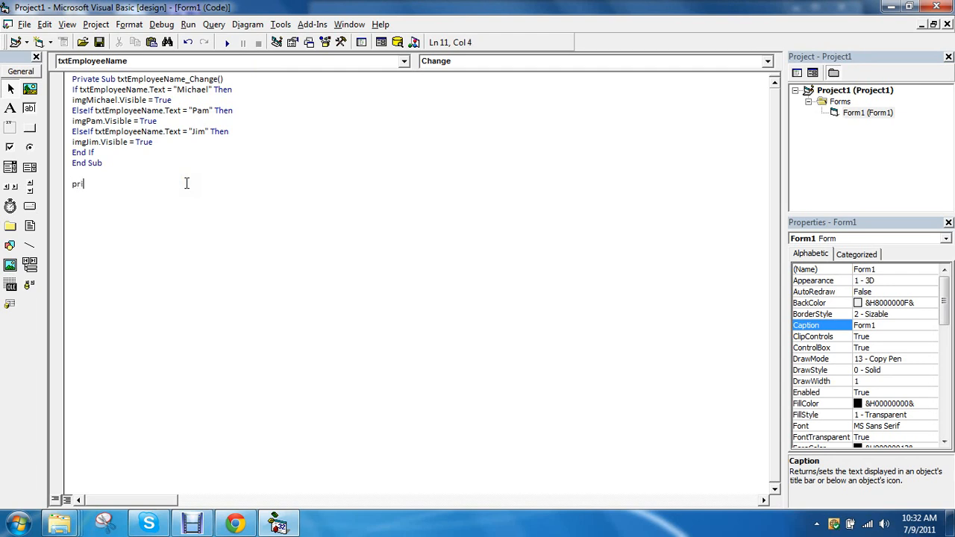
text(vate)
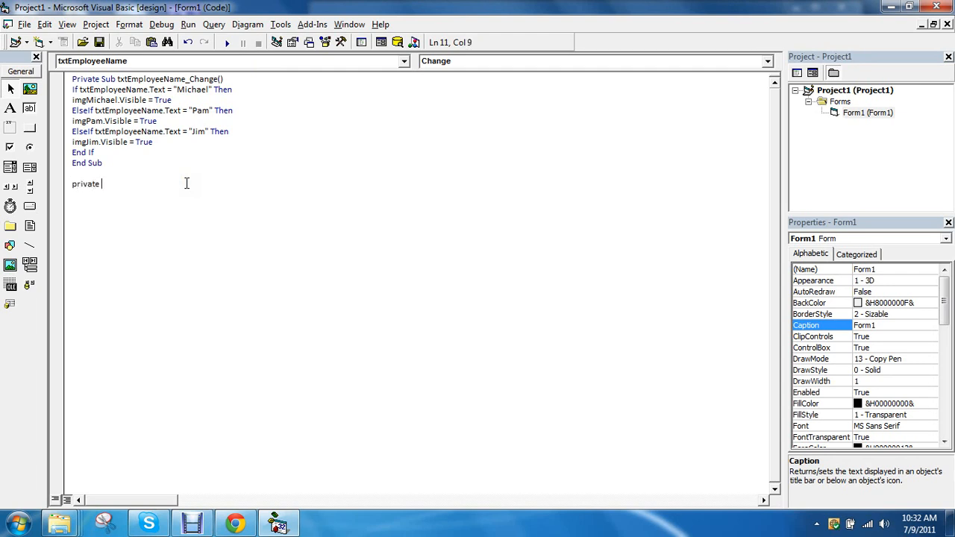
text(sub)
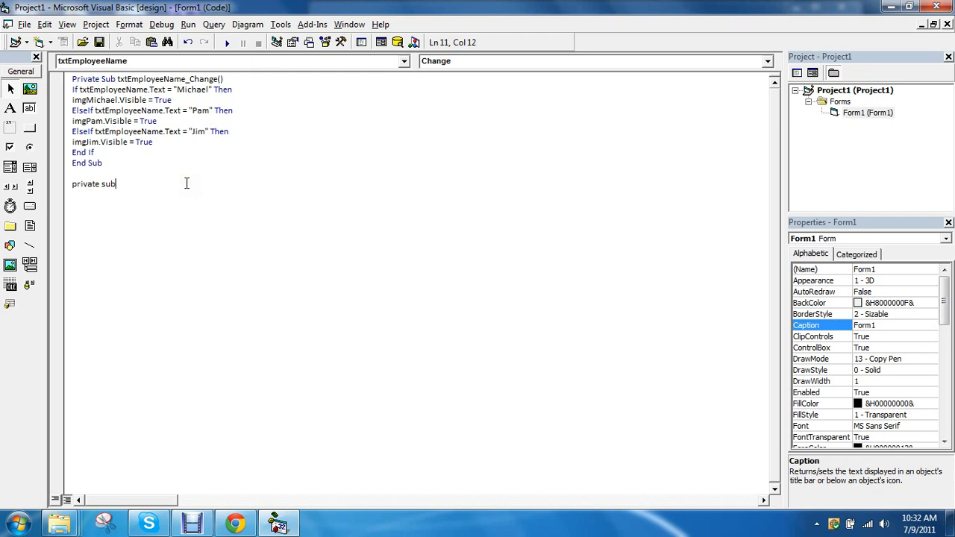
text(in)
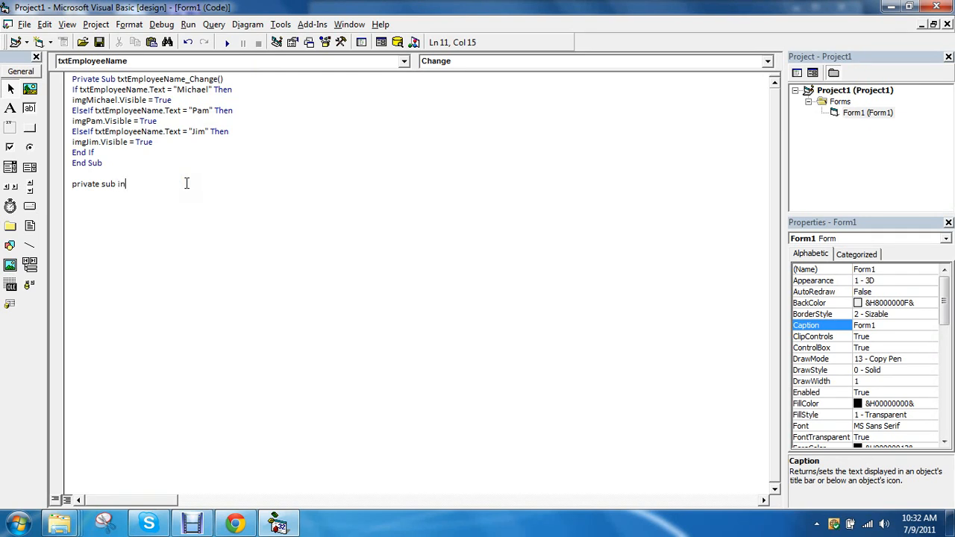
text(visible)
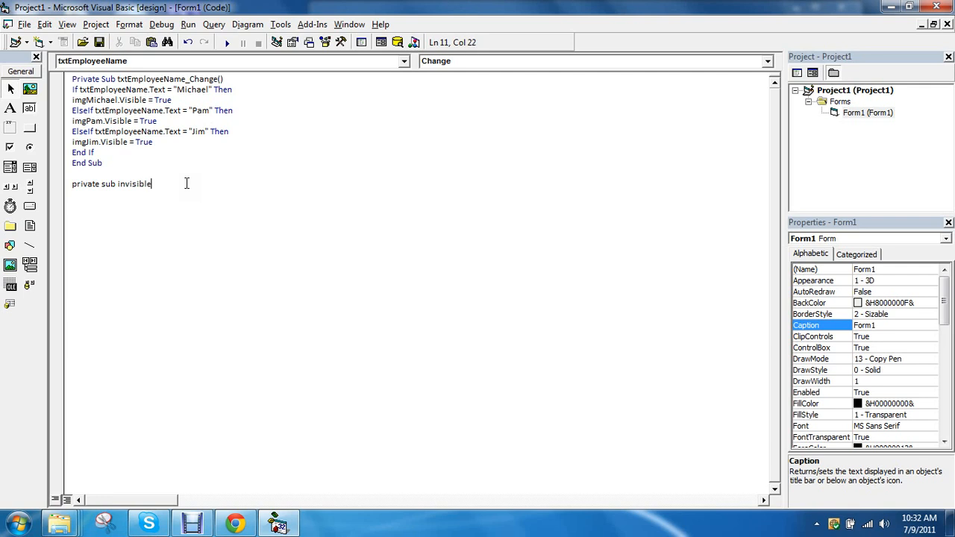
key(Return)
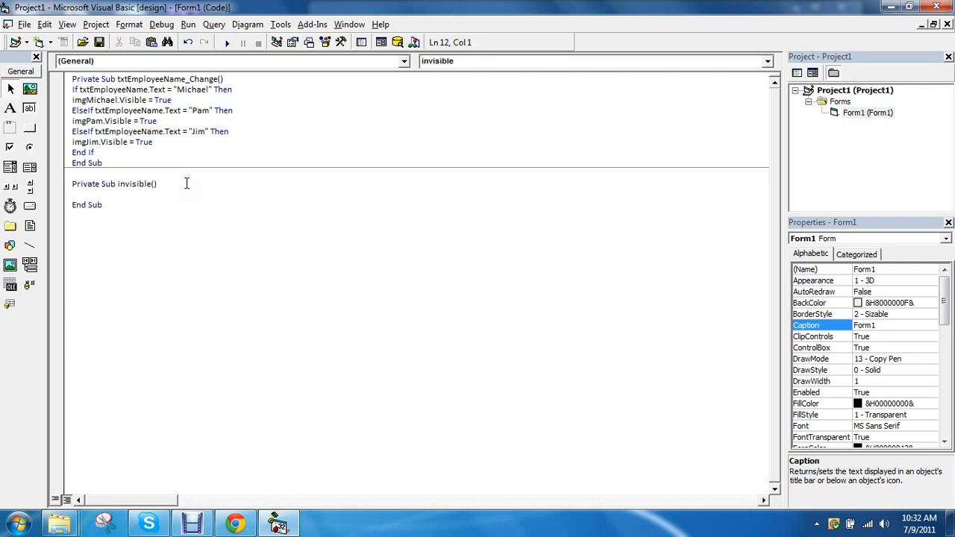
Inside invisible, set imgMichael, imgPam and imgJim Visible to False
text(imgm)
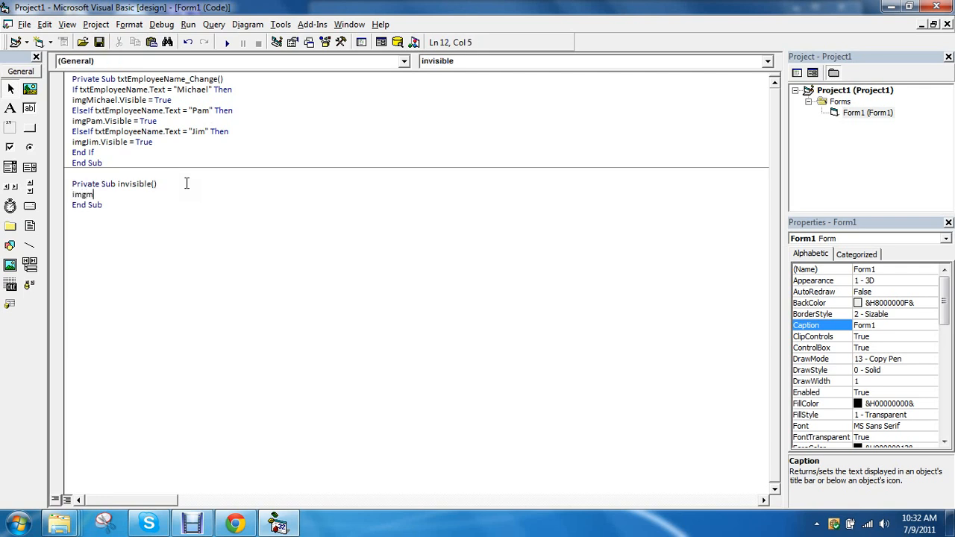
text(ichea)
text(imgpam)
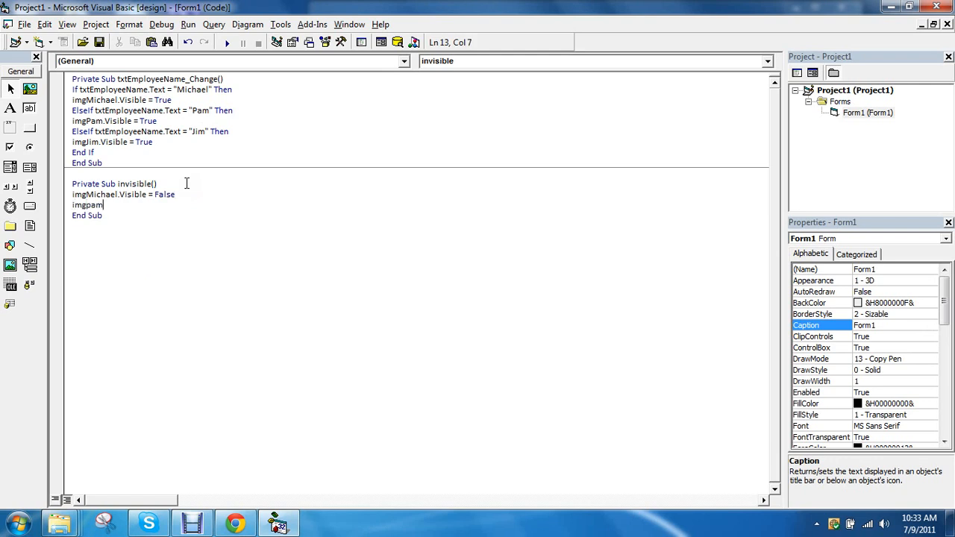
text(.Visible = False)
text(im)
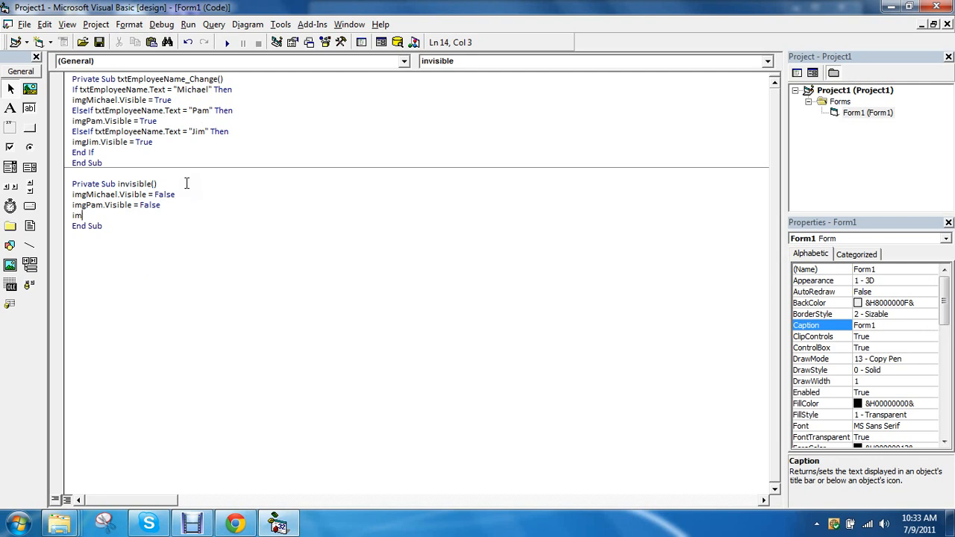
text(gjim.Visible)
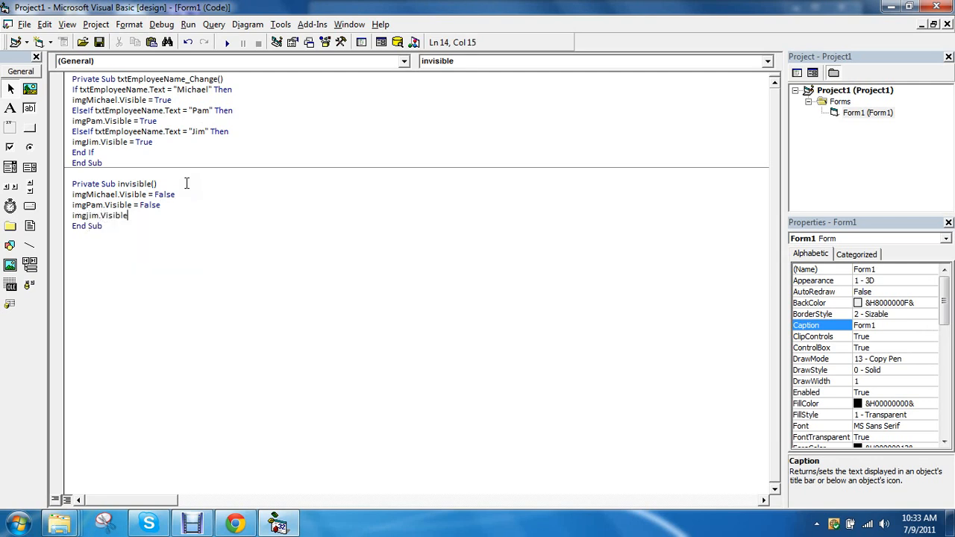
text(= False)
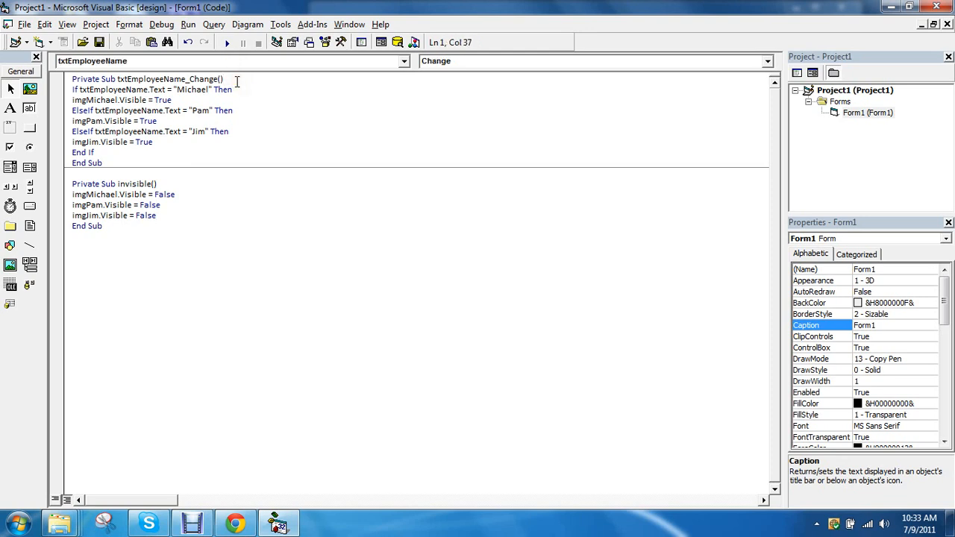
Add Call invisible as the first line of txtEmployeeName_Change and run the form
text(call)
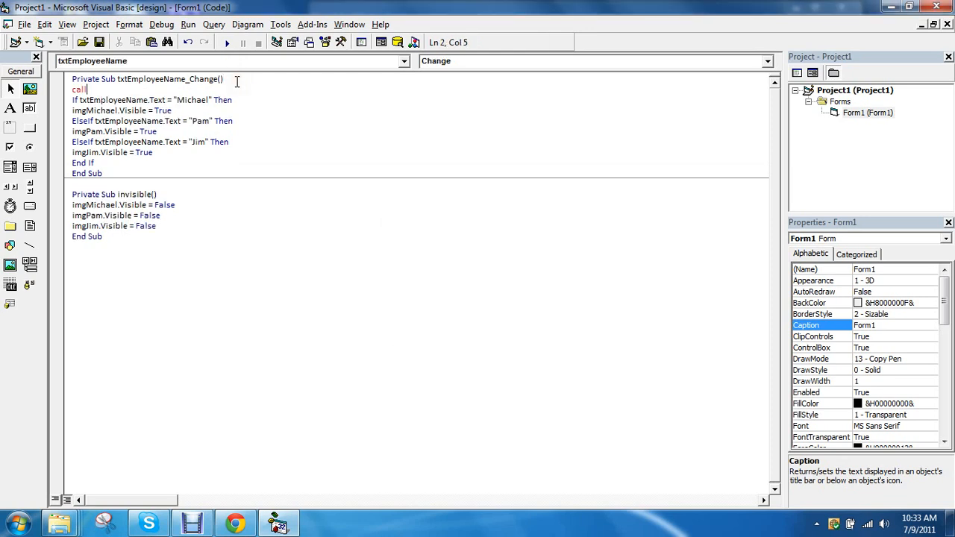
text(inv)
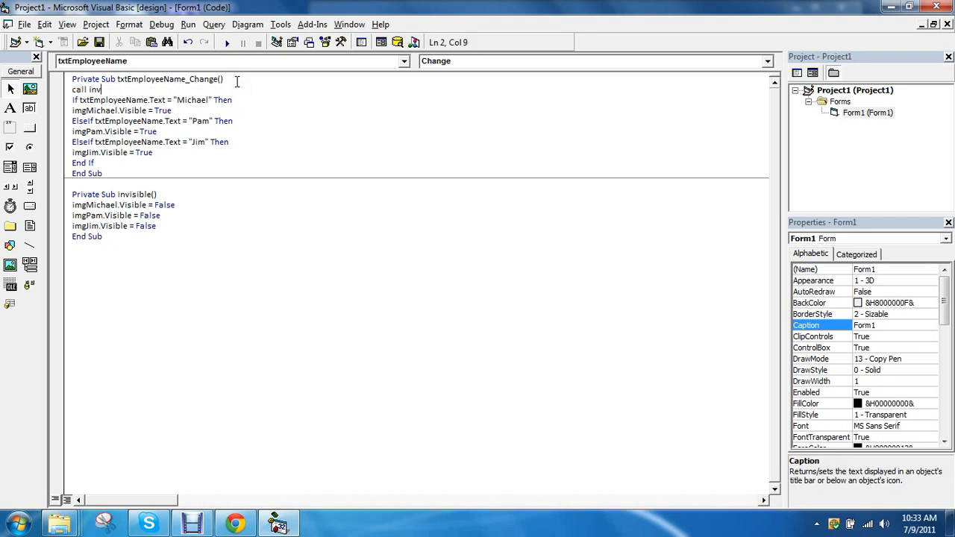
text(isible)
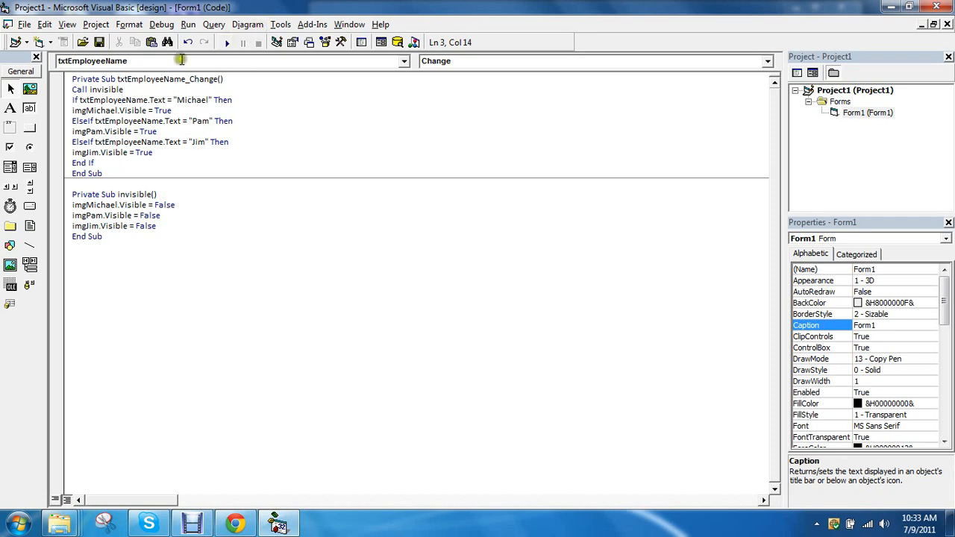
click(226, 42)
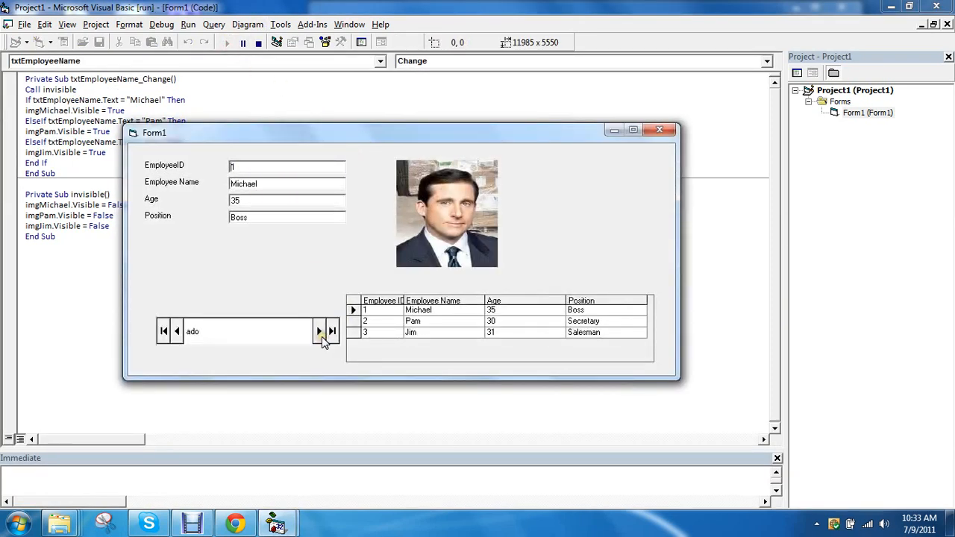
Step through employee records, confirming the photo switches between Michael and Jim, then end
click(318, 331)
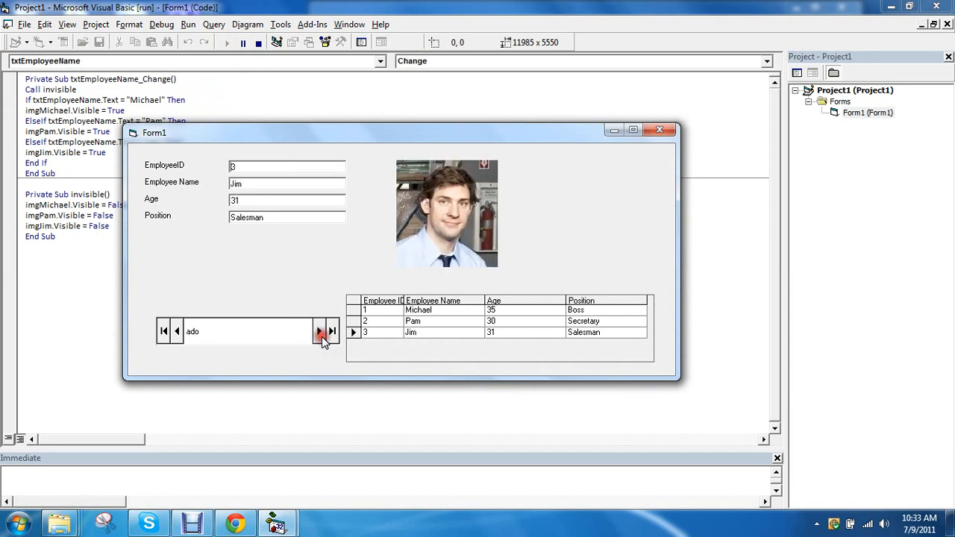
click(163, 331)
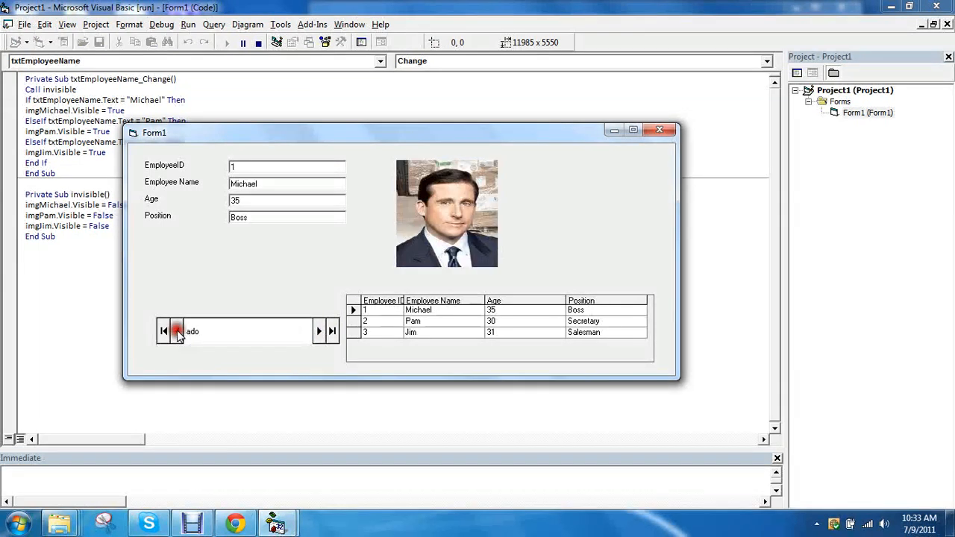
click(318, 332)
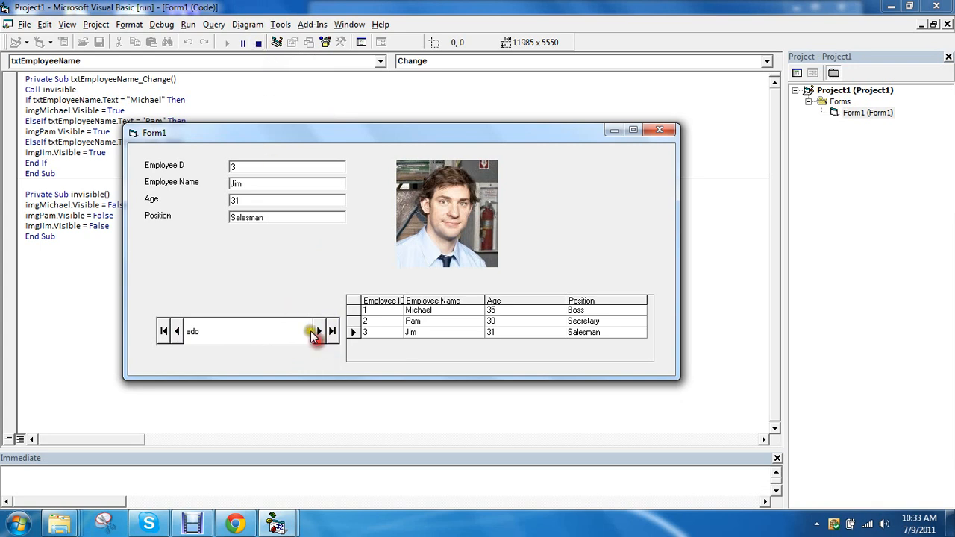
click(659, 129)
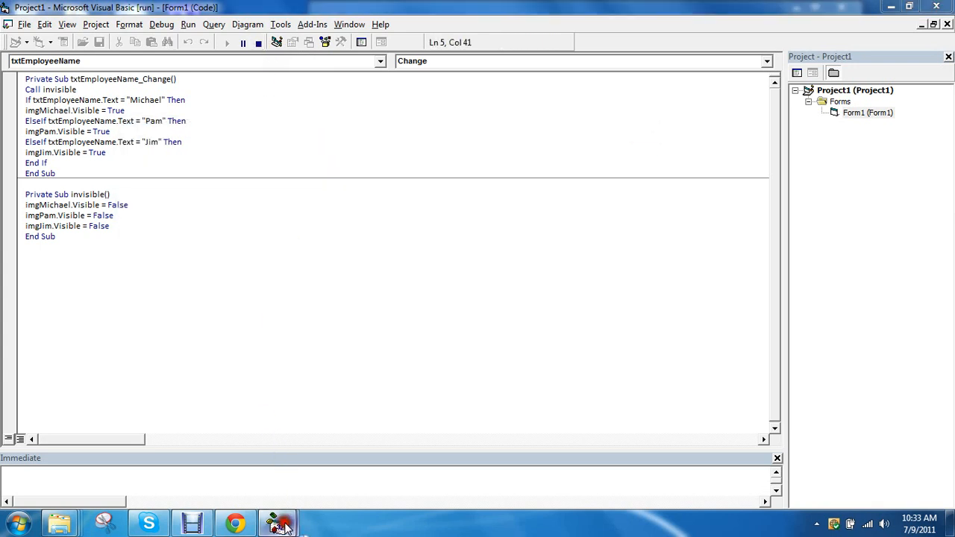
click(258, 42)
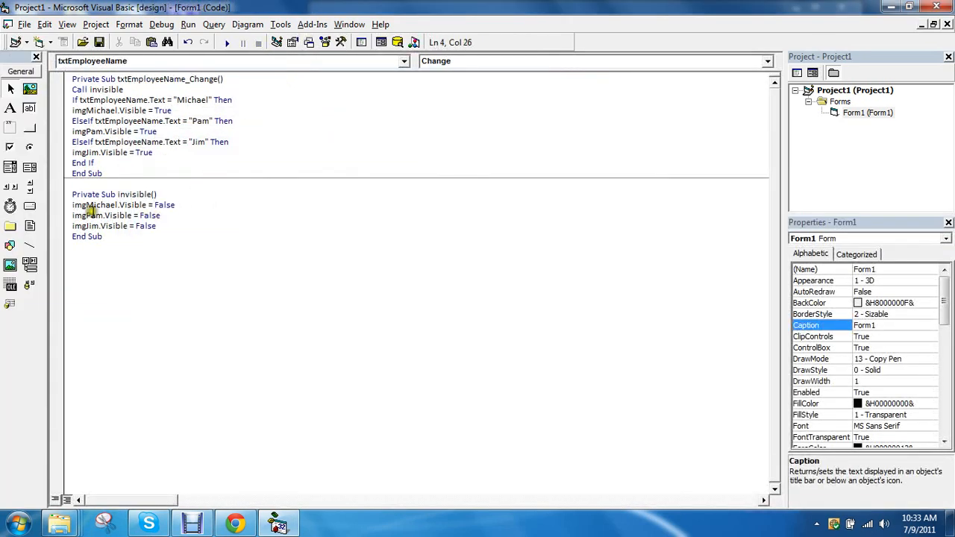
Review the three Visible = False lines in invisible(), then run the form again
drag(71, 204, 156, 225)
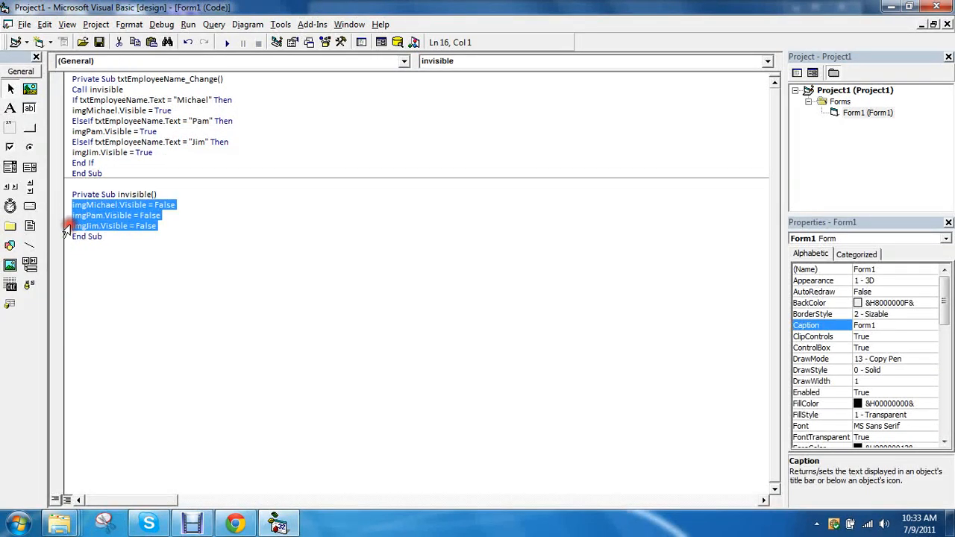
click(86, 225)
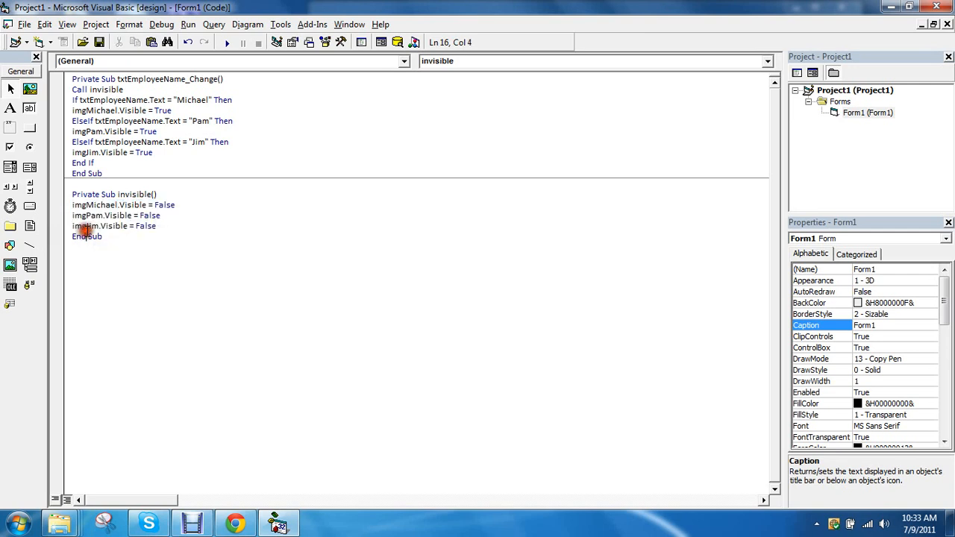
drag(72, 204, 157, 226)
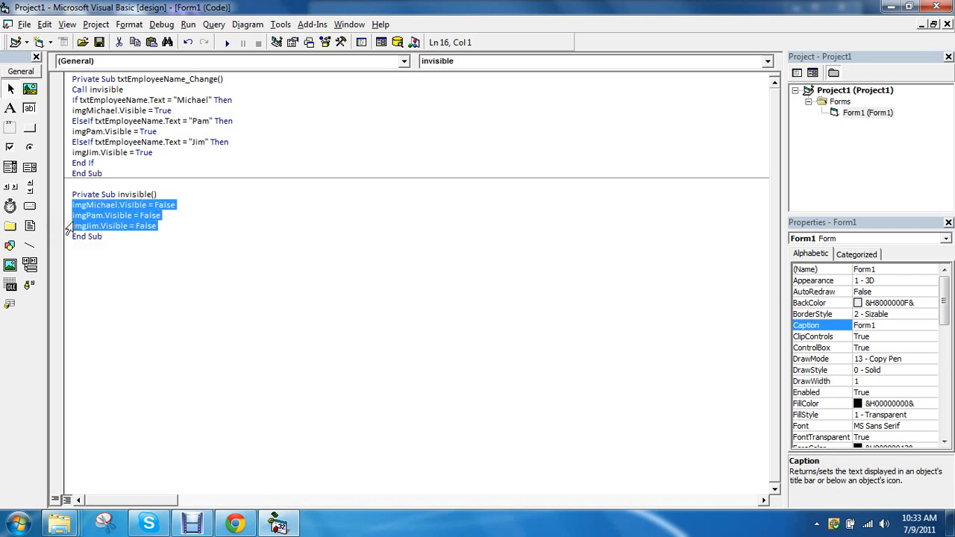
mouse_move(147, 80)
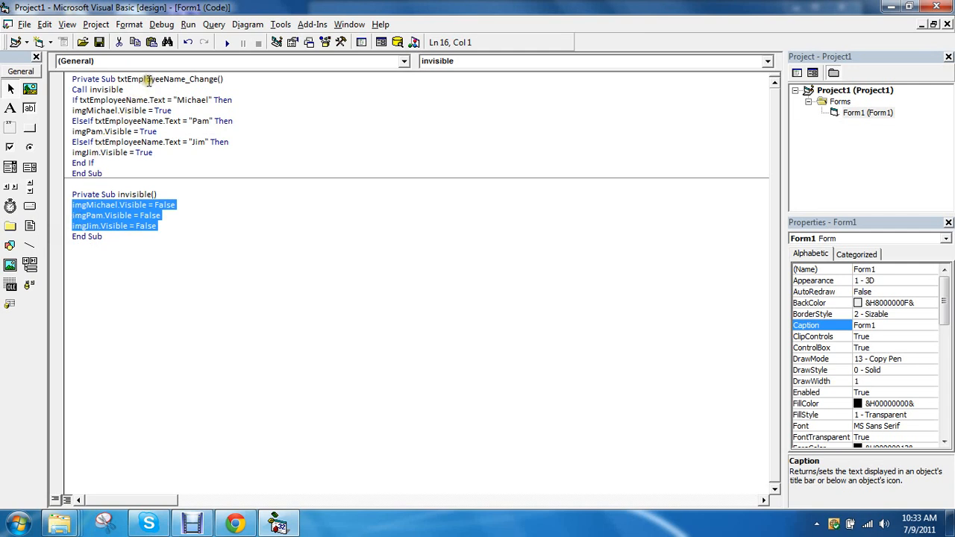
click(123, 79)
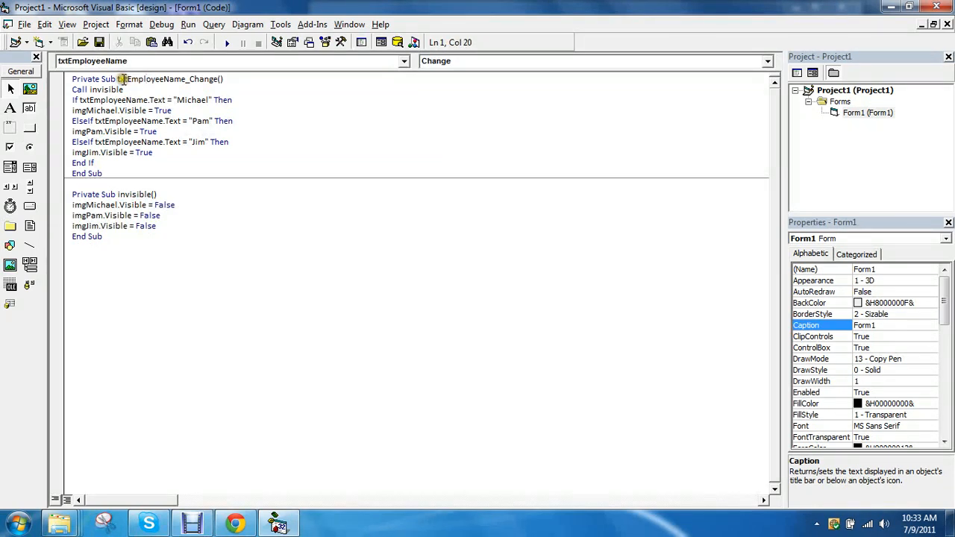
click(226, 41)
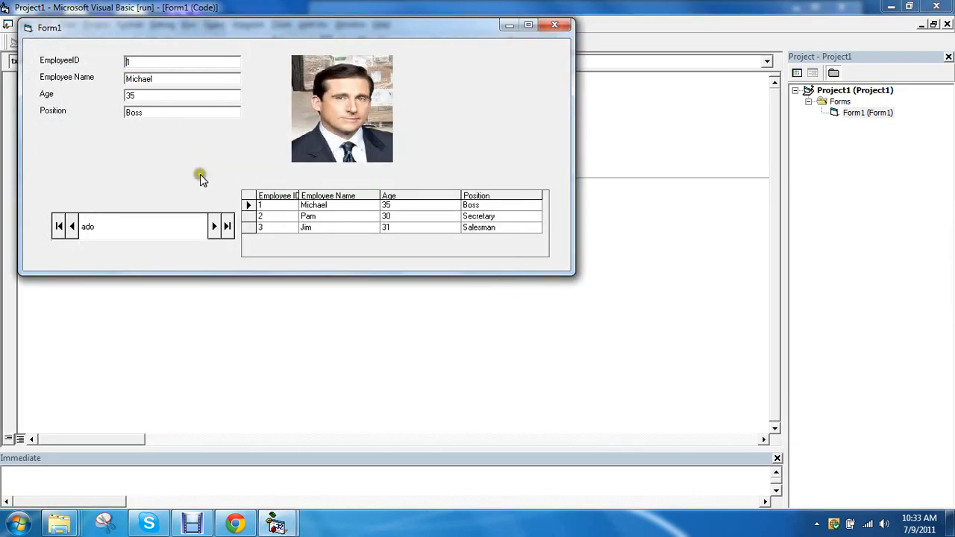
End the employee form test run to return to the Change handler code
click(214, 226)
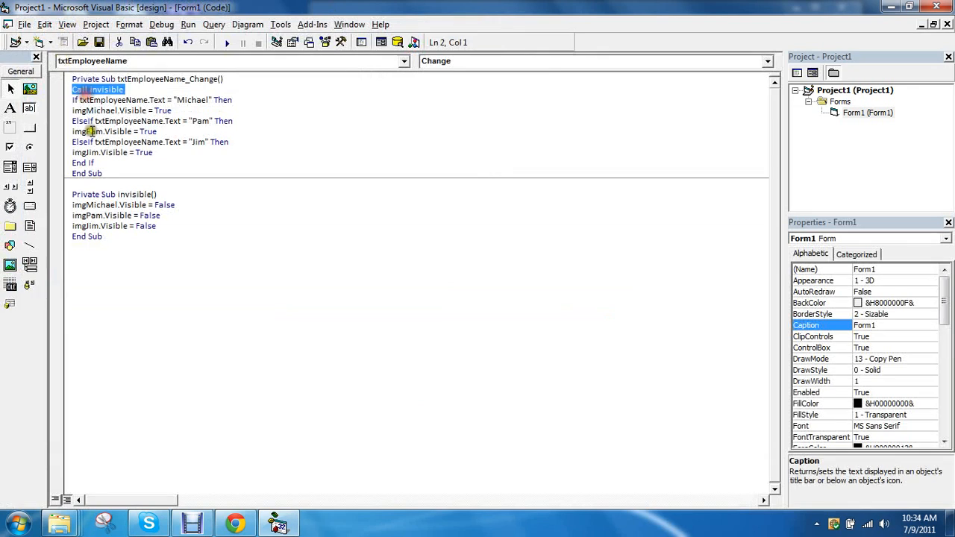
click(123, 204)
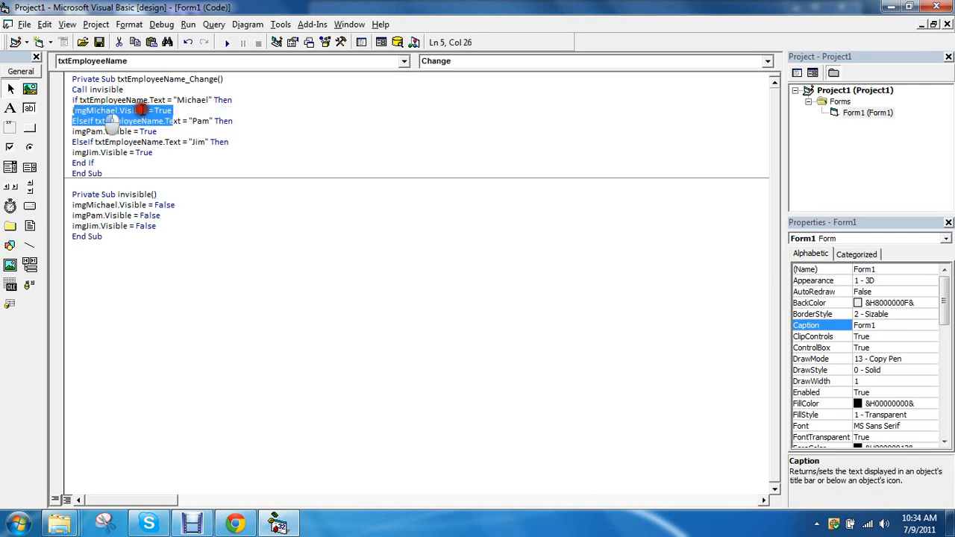
click(216, 110)
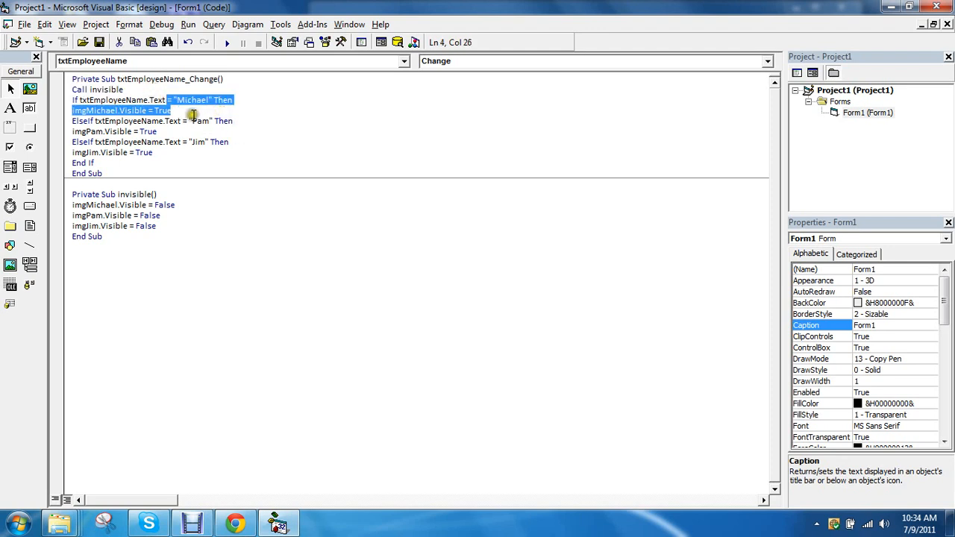
click(187, 121)
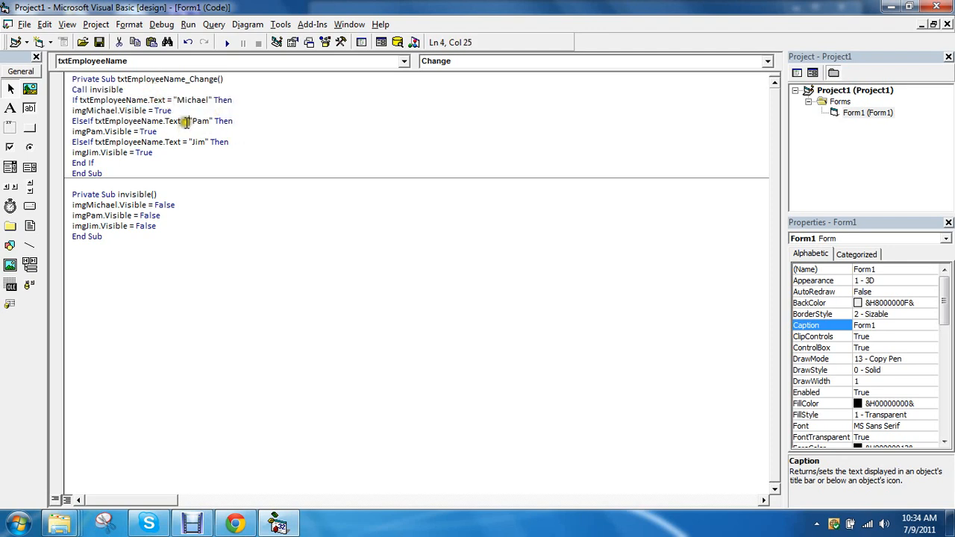
drag(189, 121, 157, 132)
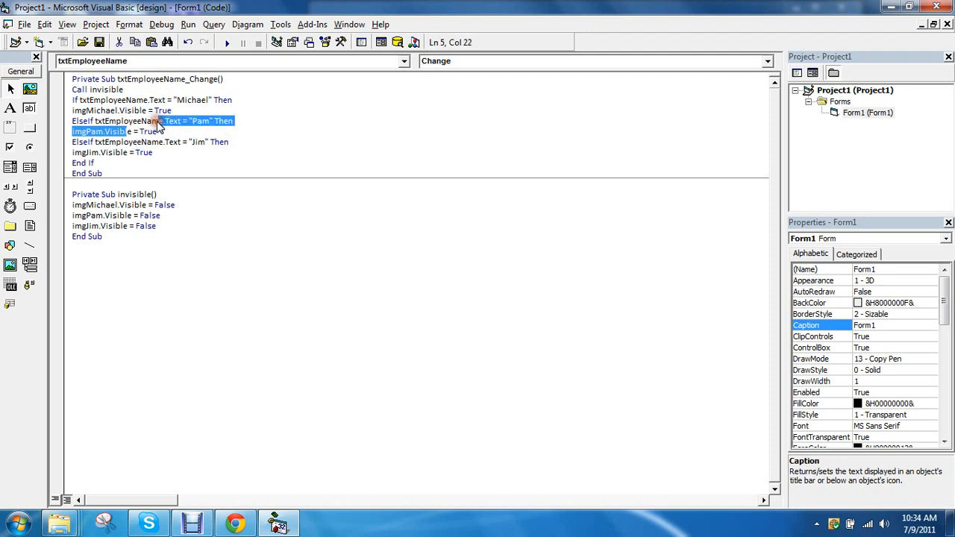
click(256, 320)
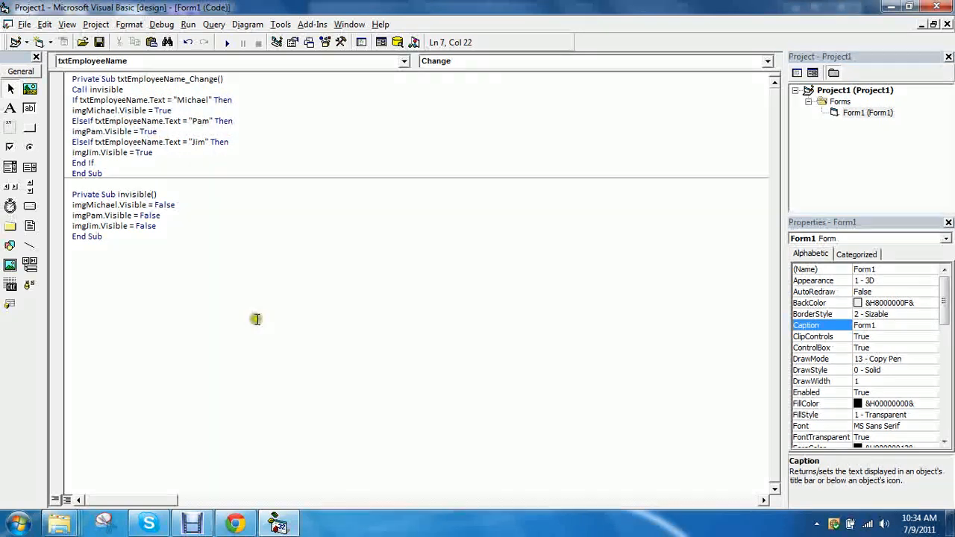
mouse_move(192, 521)
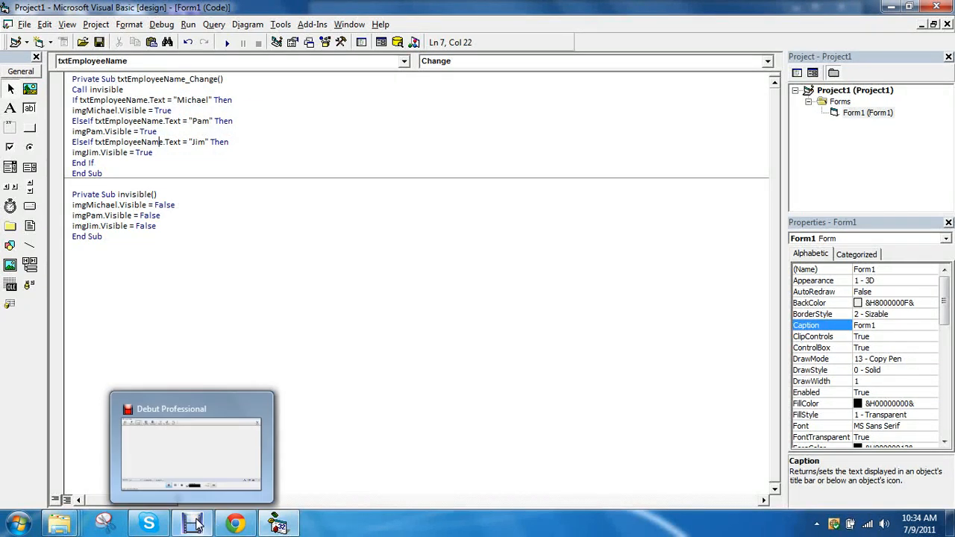